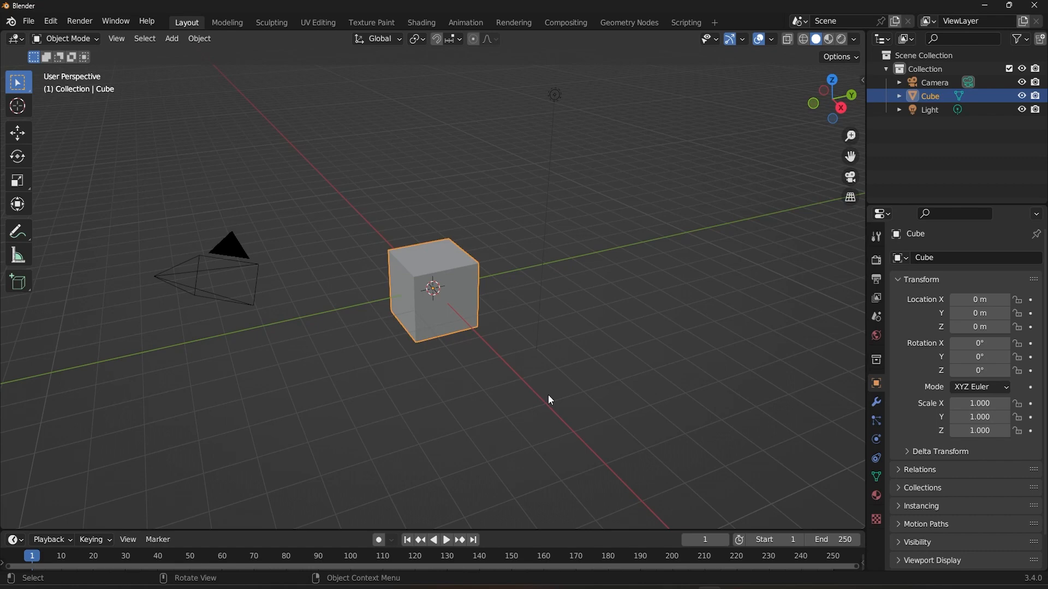
Step: Move the second cube to a new position, then select the coloured first cube
key("g")
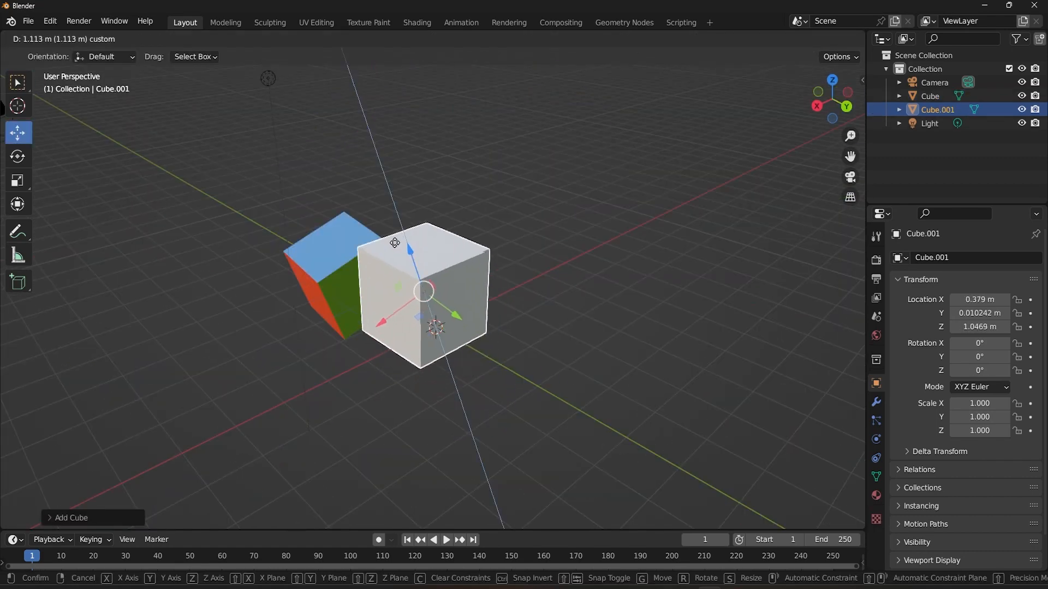
left_click(468, 379)
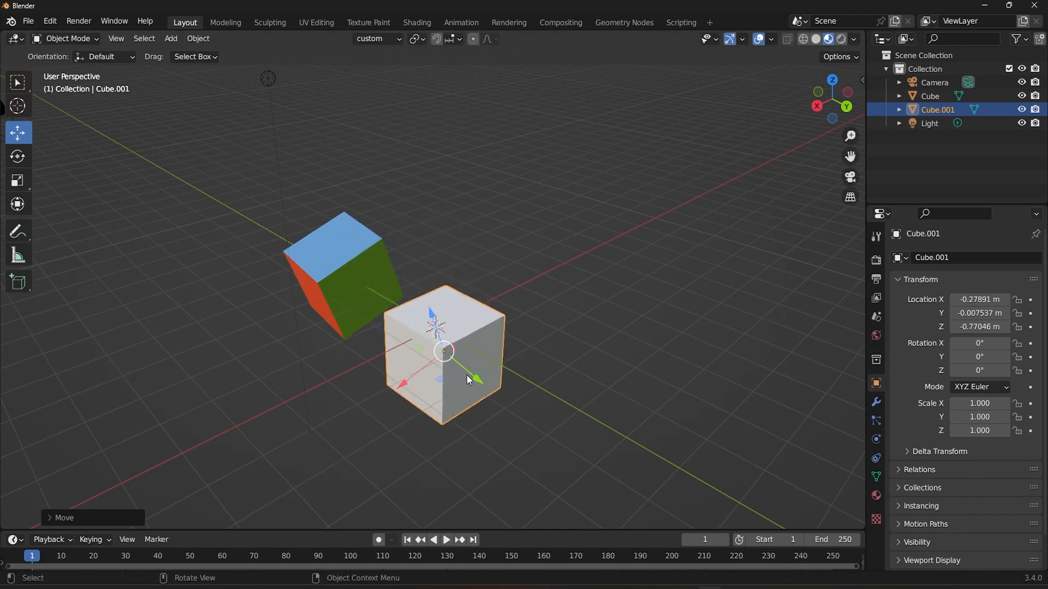
left_click(344, 274)
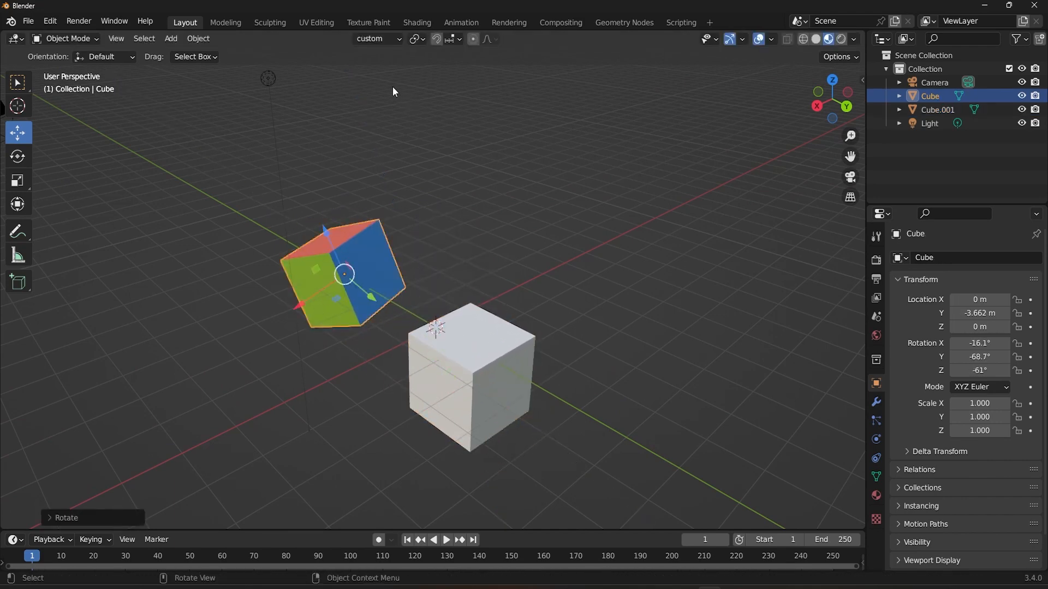
left_click(472, 373)
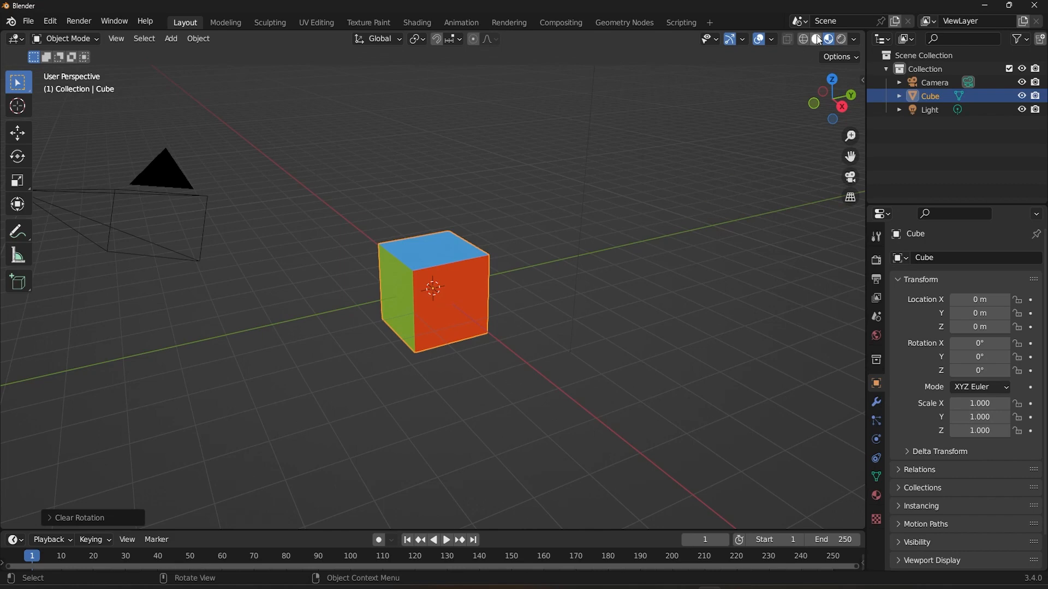
Step: Switch viewport shading to Solid so the cube appears plain grey
left_click(806, 38)
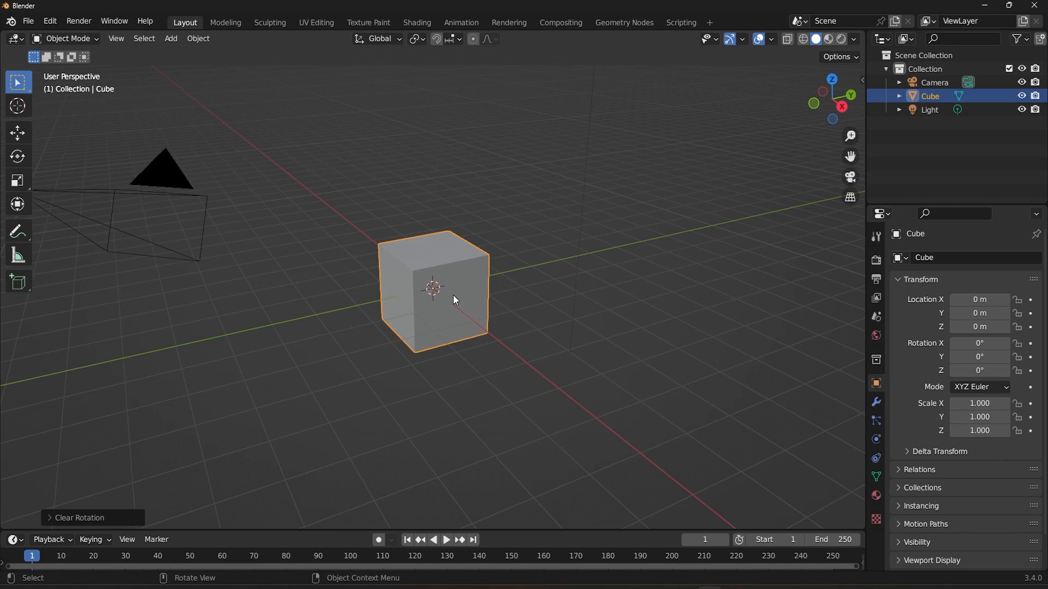
key("Tab")
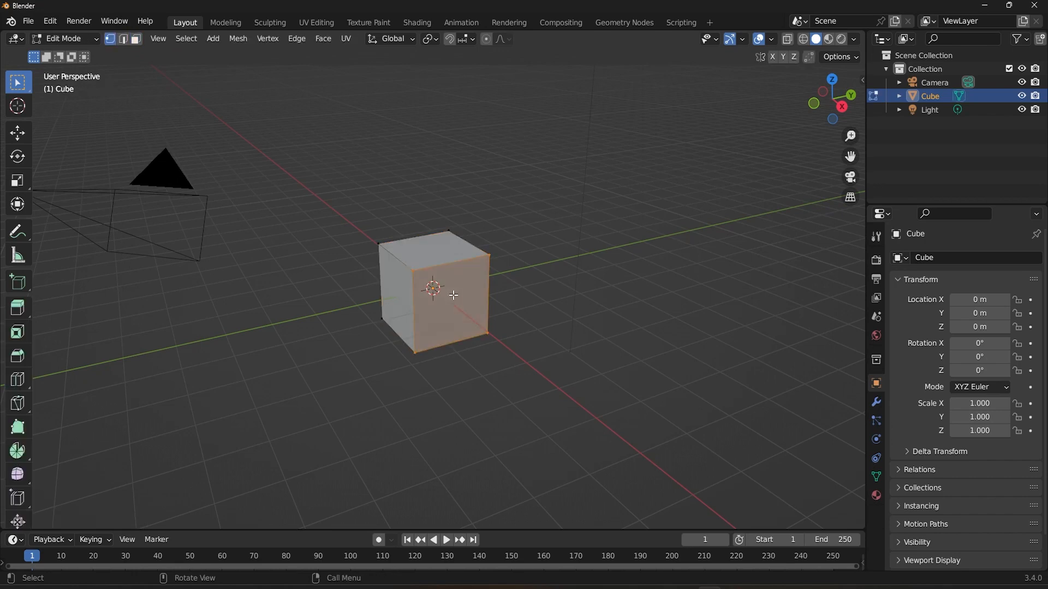
left_click(508, 265)
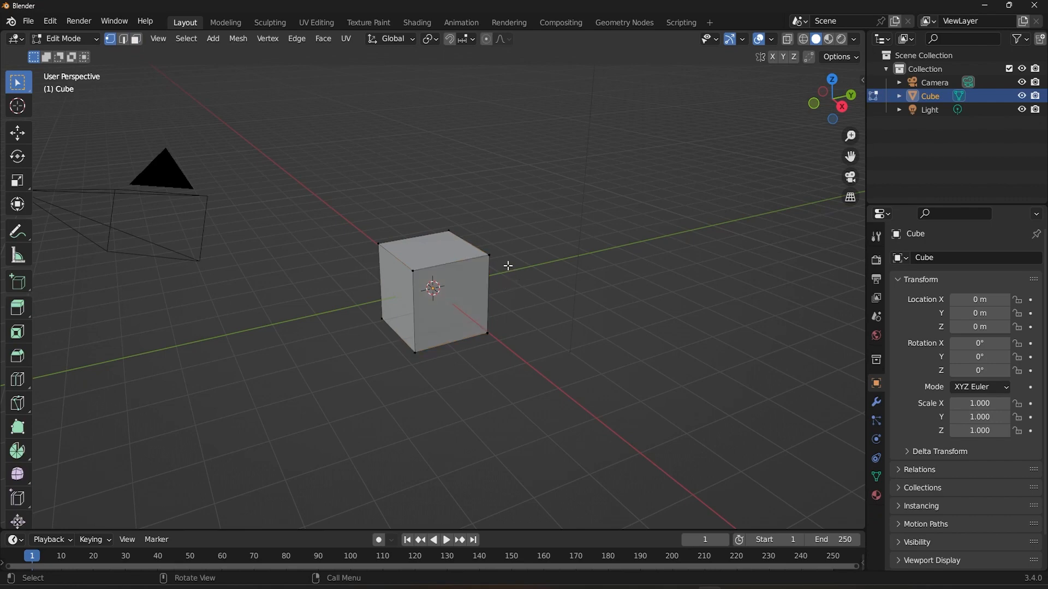
mouse_move(511, 271)
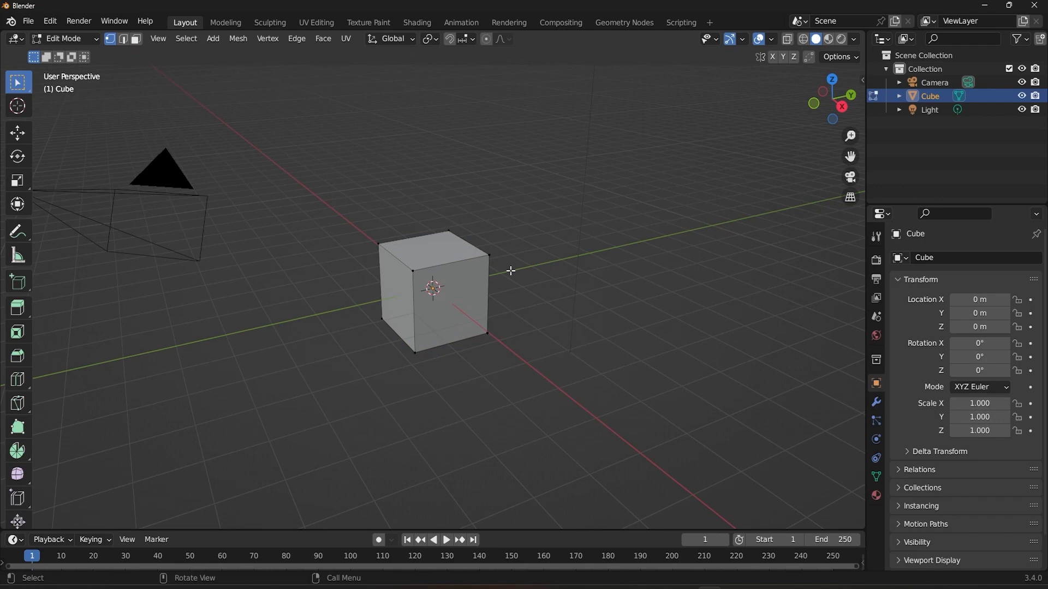
mouse_move(497, 257)
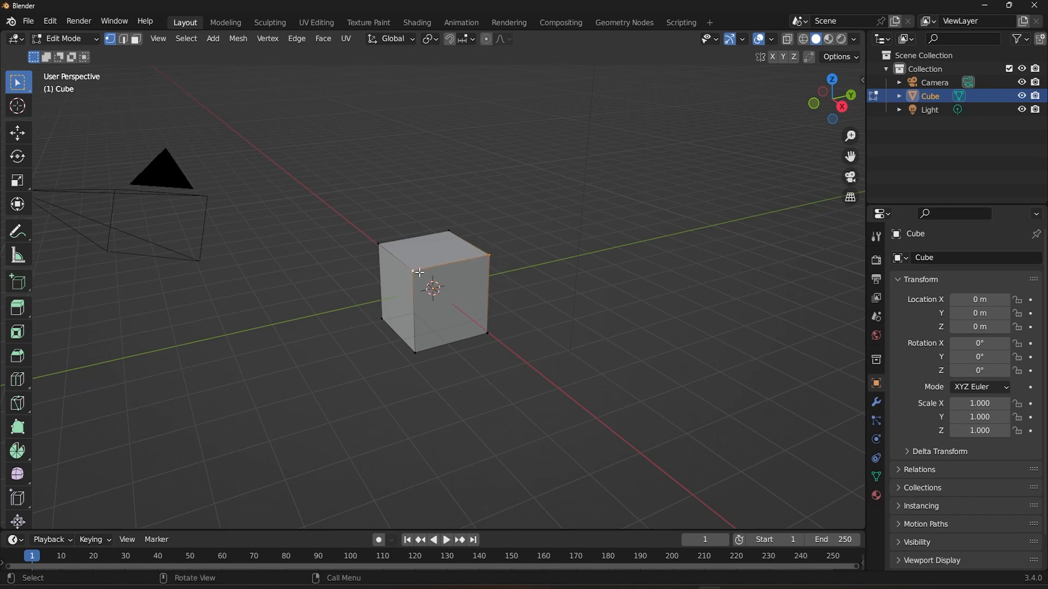
left_click(454, 301)
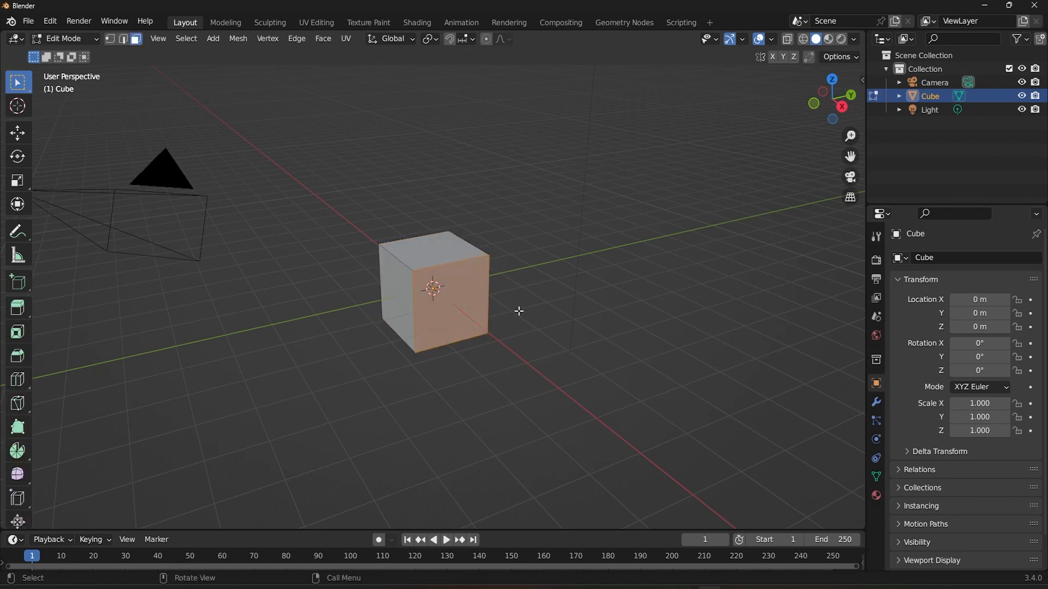
key("Tab")
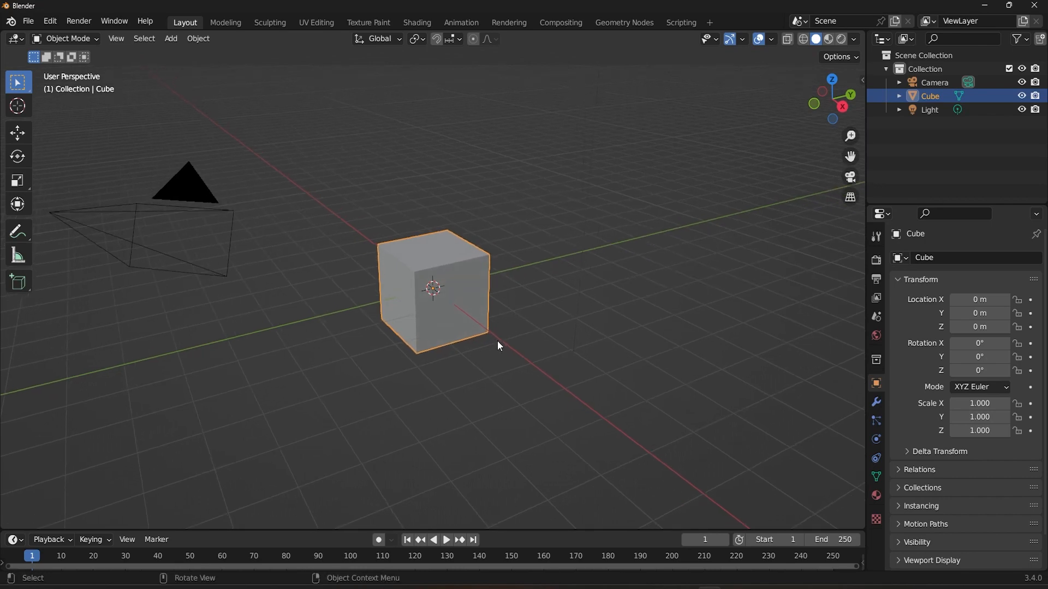
mouse_move(368, 22)
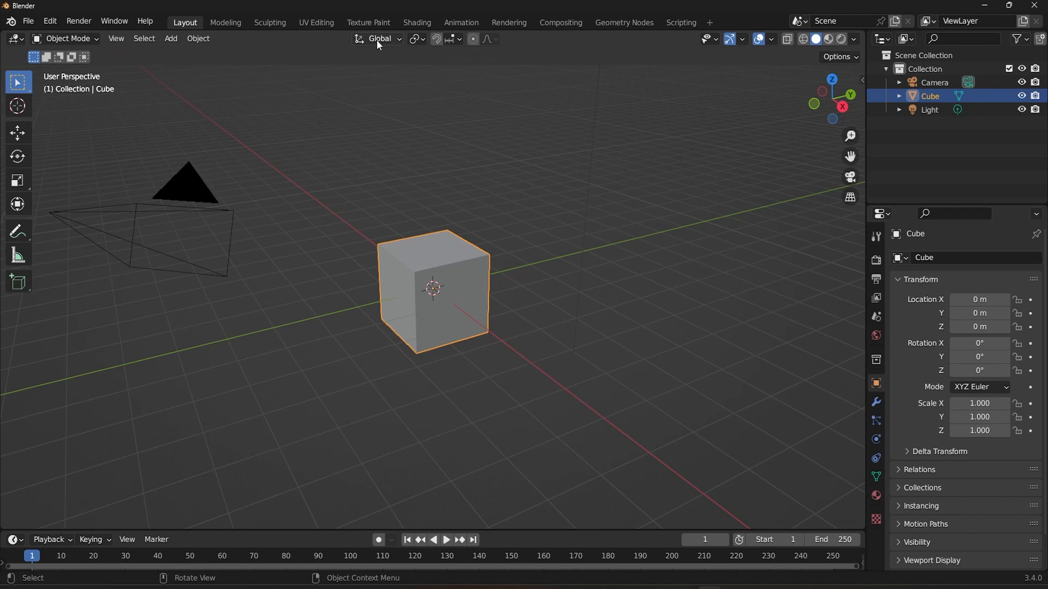
mouse_move(381, 38)
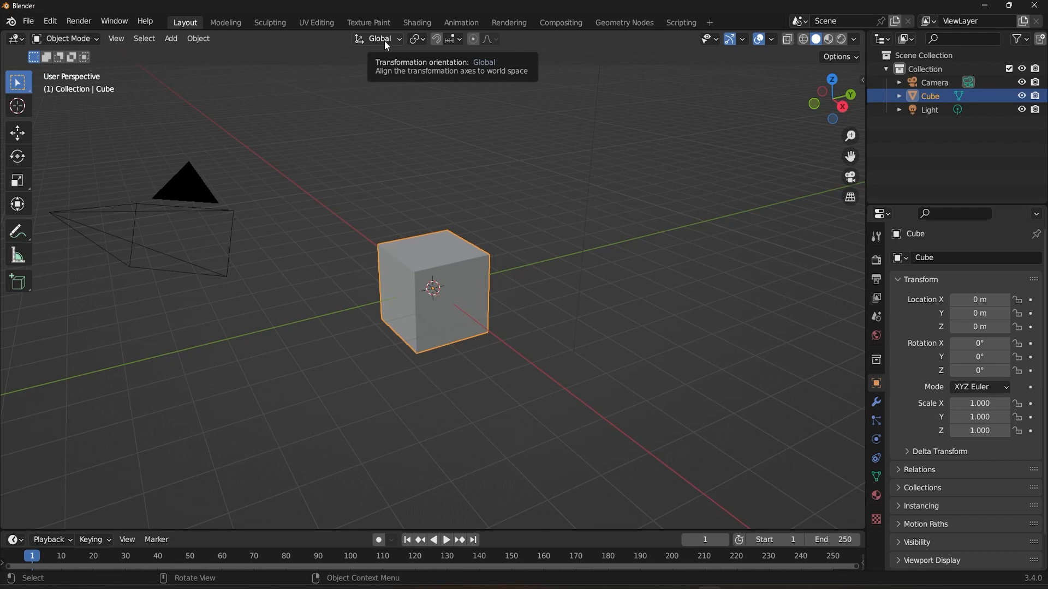
left_click(380, 38)
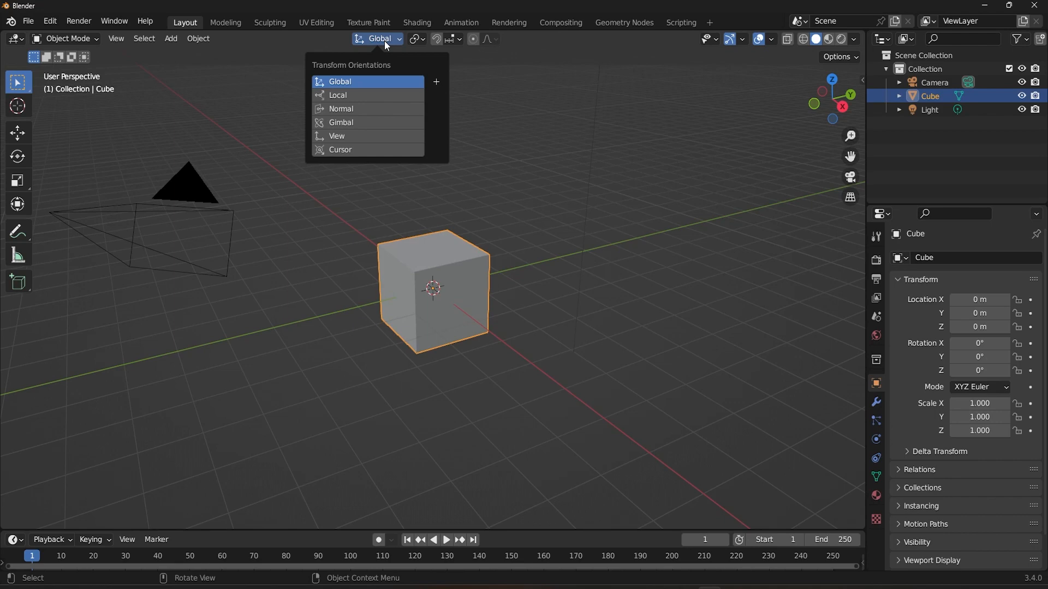
mouse_move(358, 90)
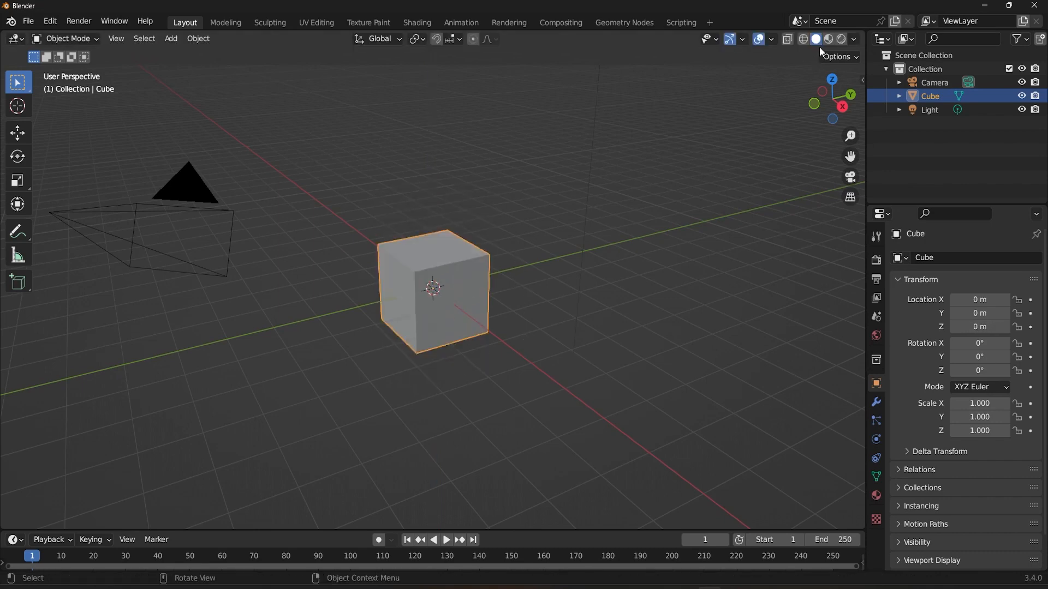
Step: Cancel a trial vertical move, then set the transform orientation to Local
key("g")
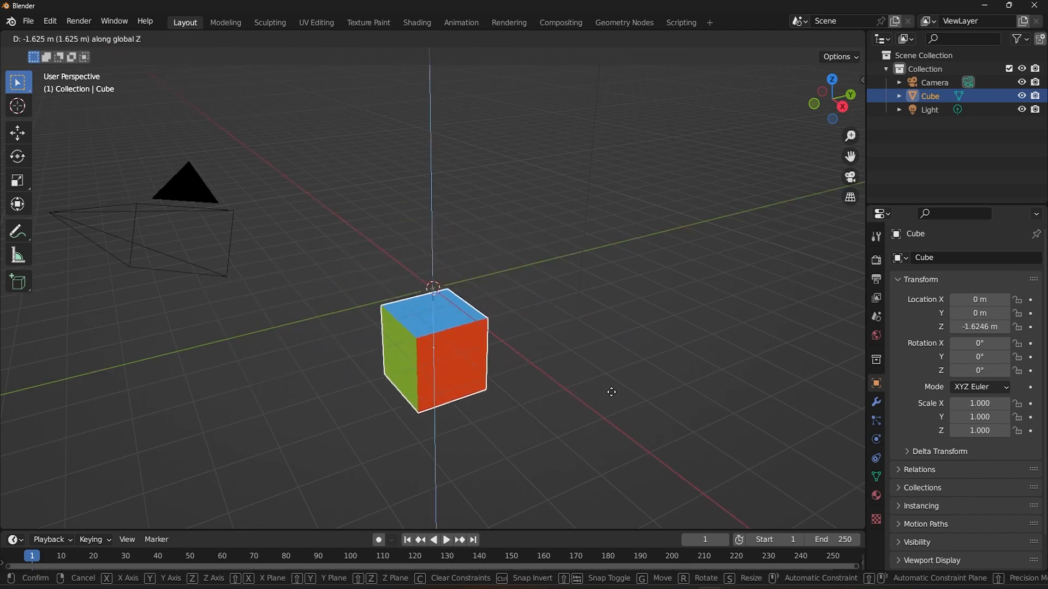
left_click(597, 348)
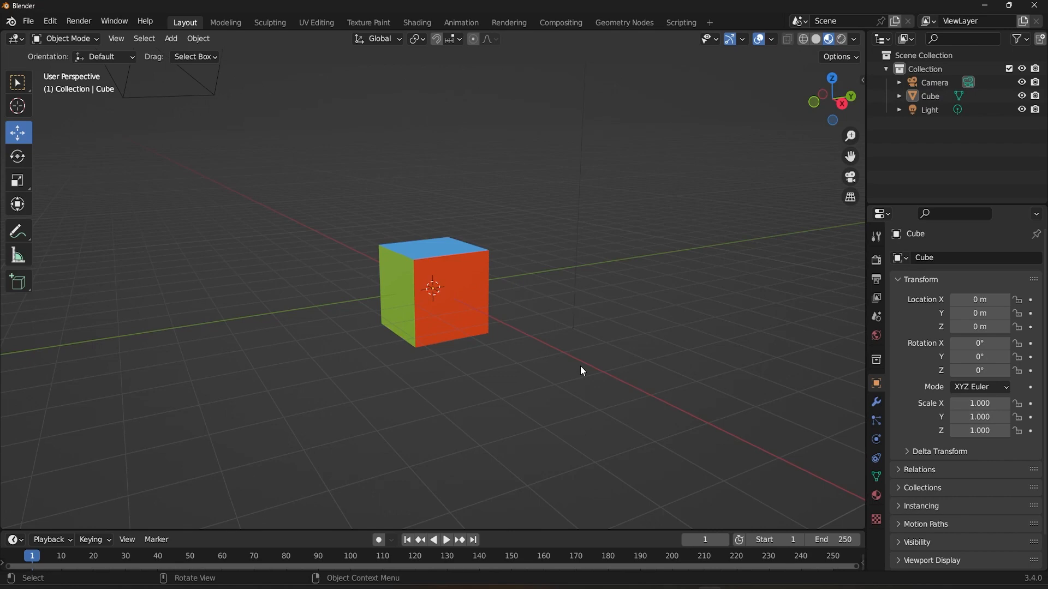
mouse_move(461, 321)
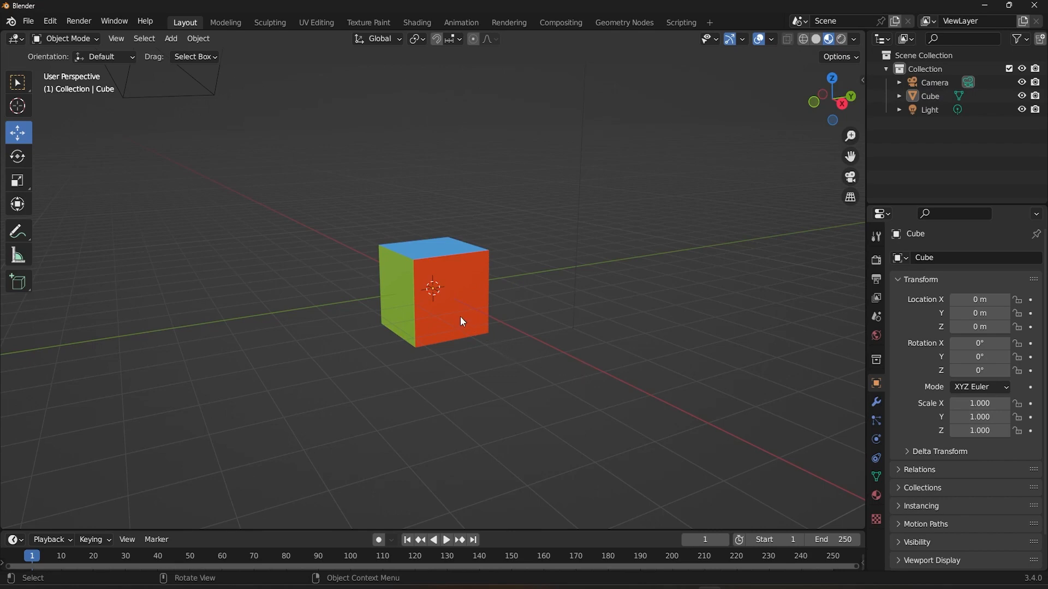
mouse_move(457, 308)
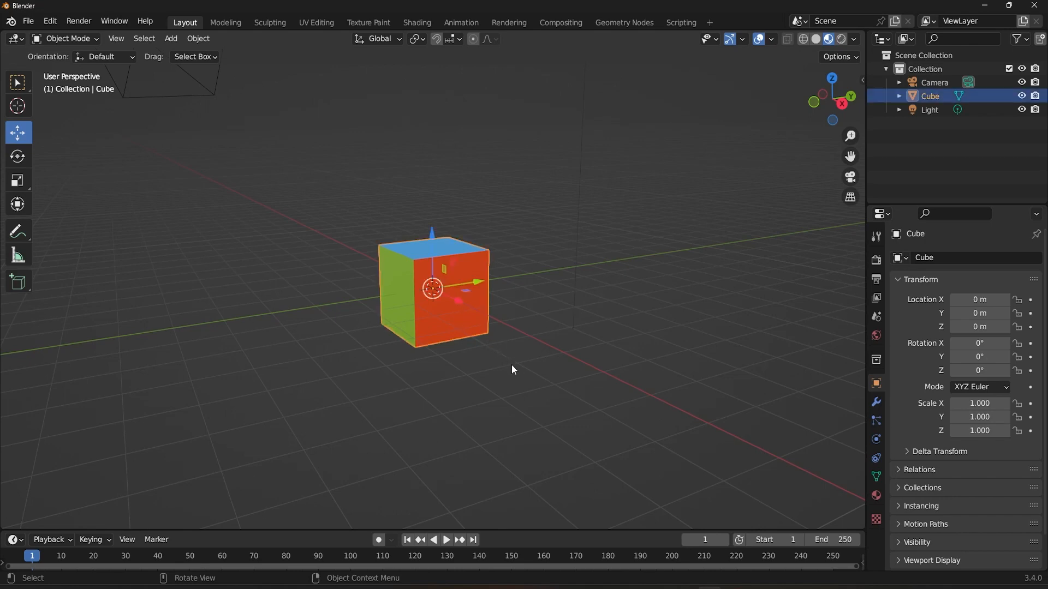
mouse_move(505, 338)
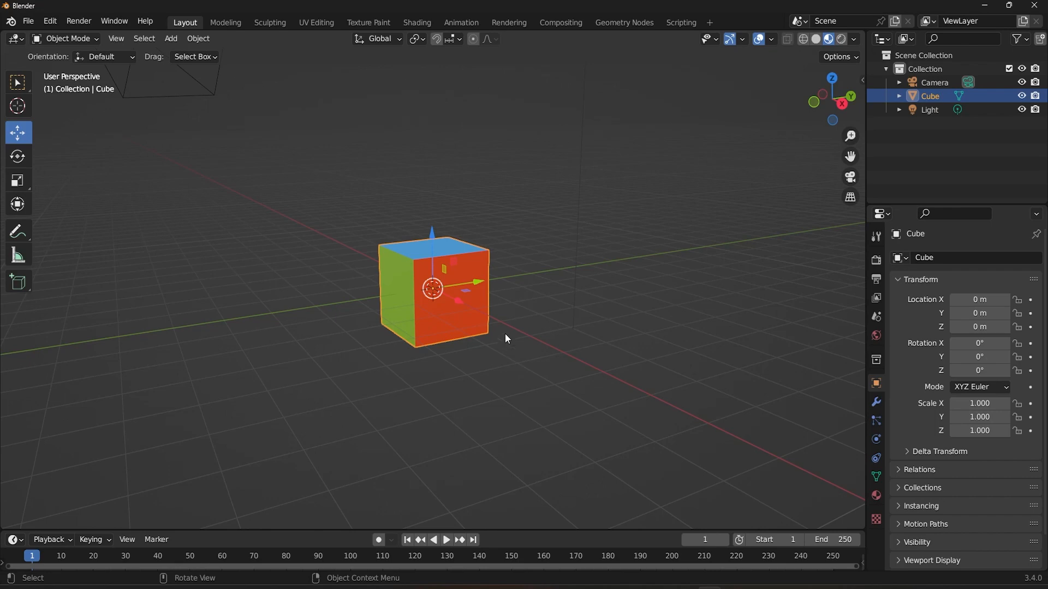
left_click(376, 38)
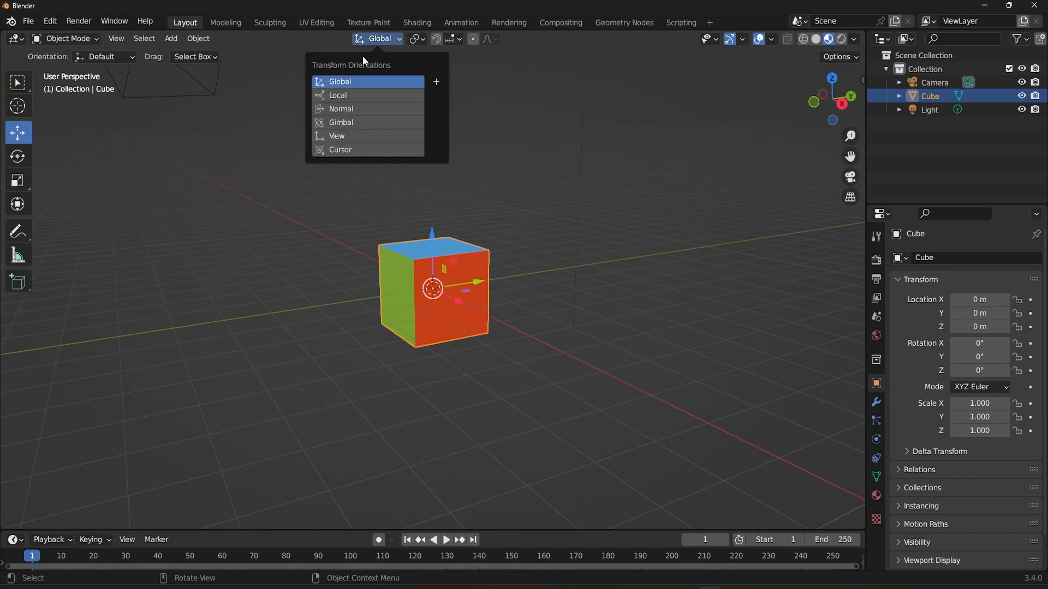
mouse_move(338, 94)
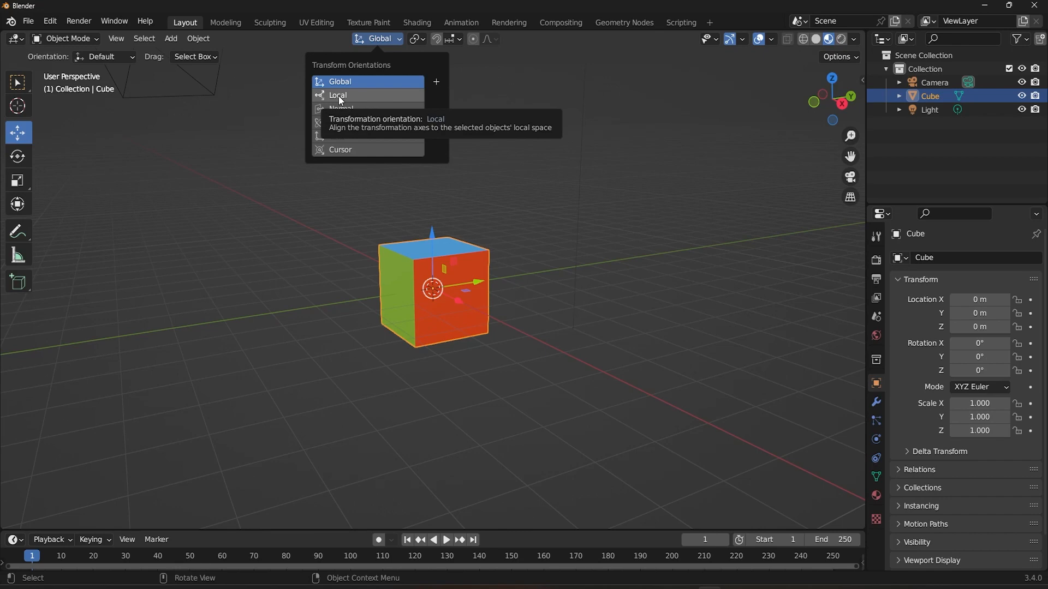
left_click(339, 95)
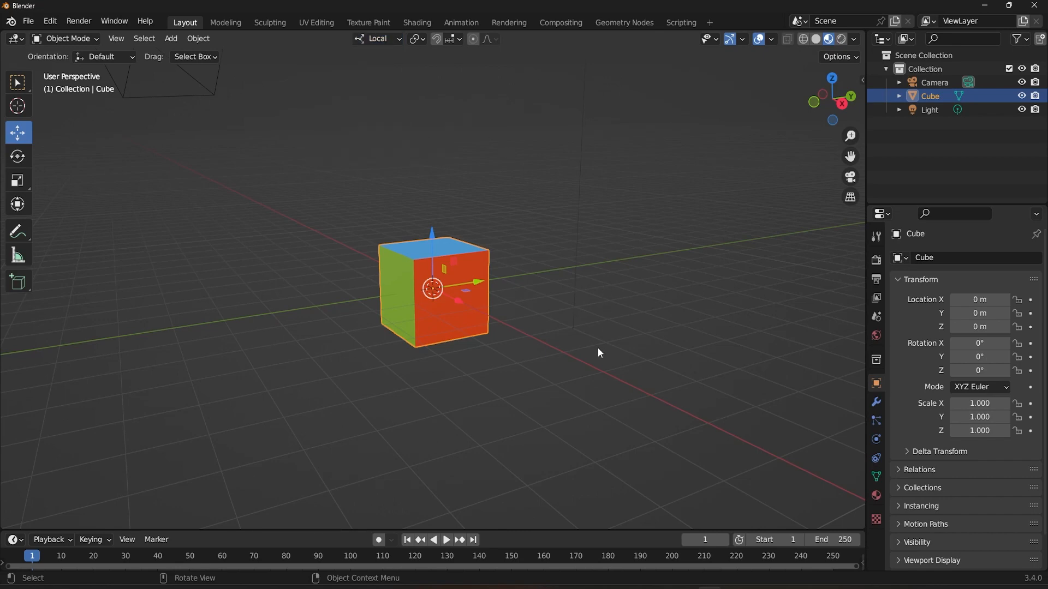
Step: Rotate the cube freely to a tilted orientation and start moving it along its local axes
key("r")
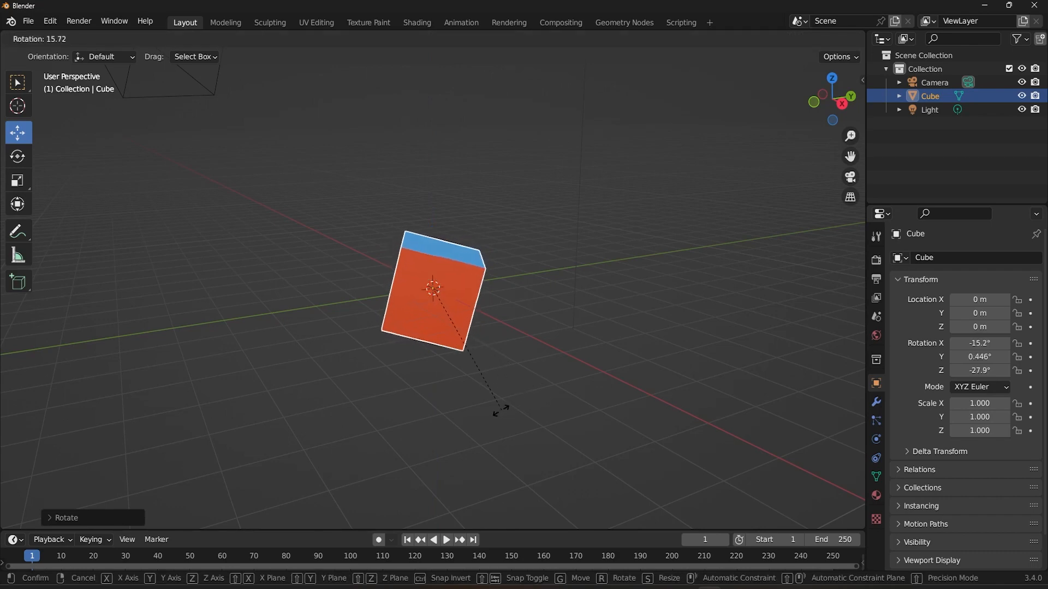
left_click(478, 408)
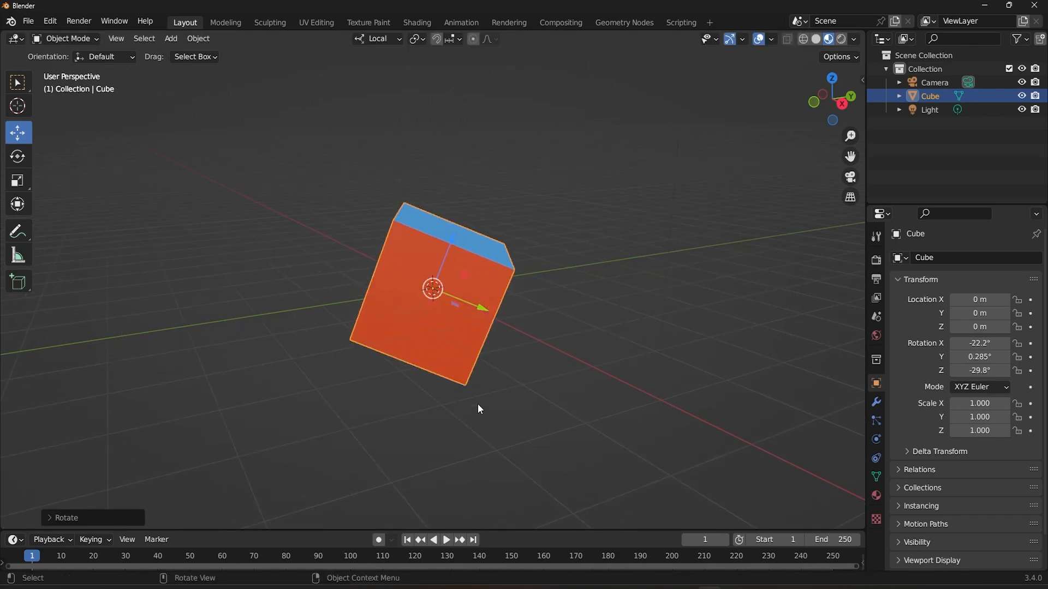
key("g")
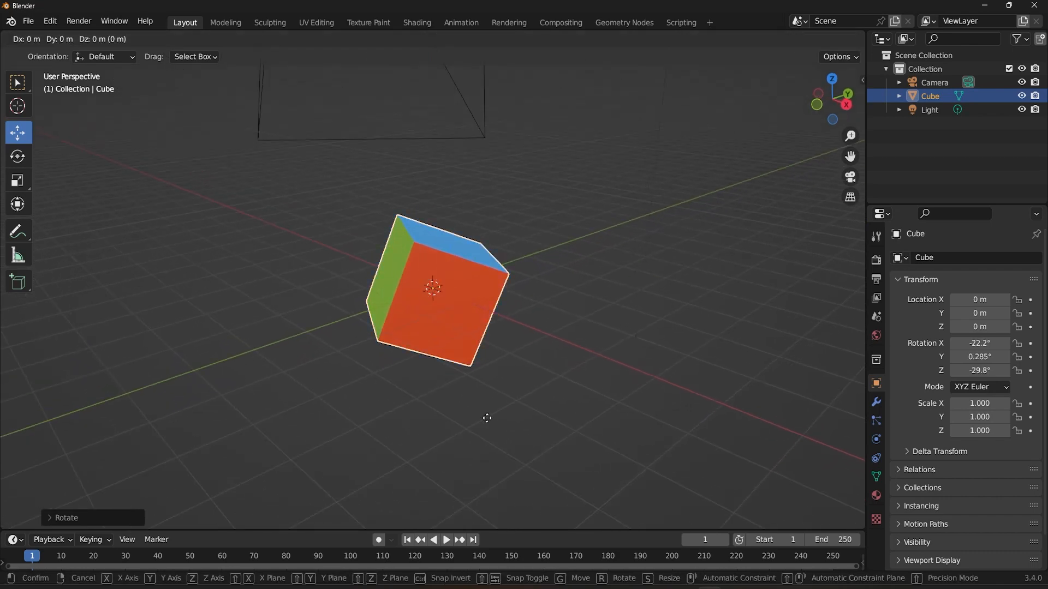
mouse_move(397, 376)
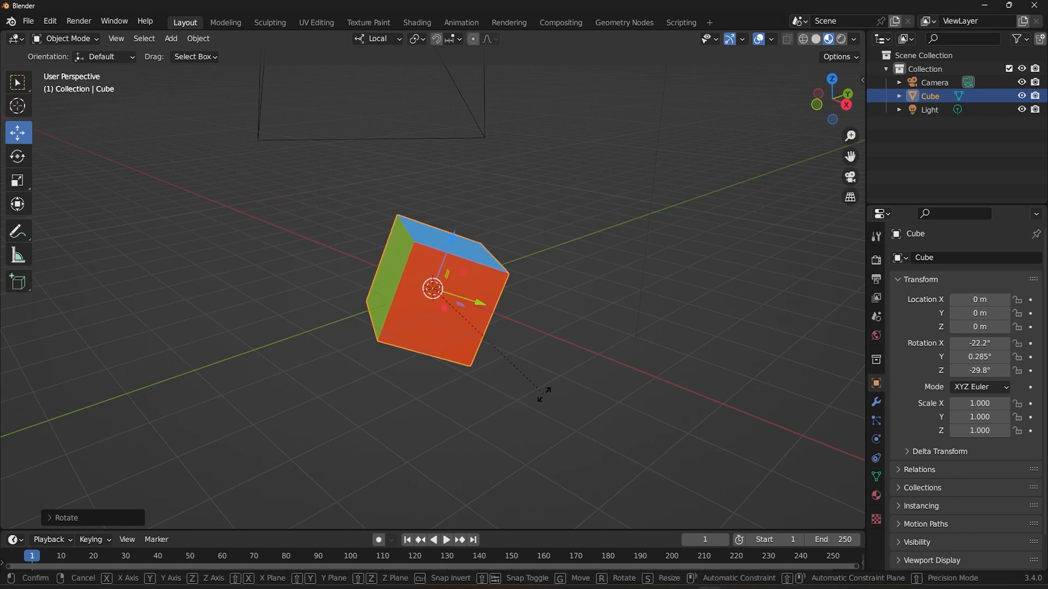
mouse_move(553, 282)
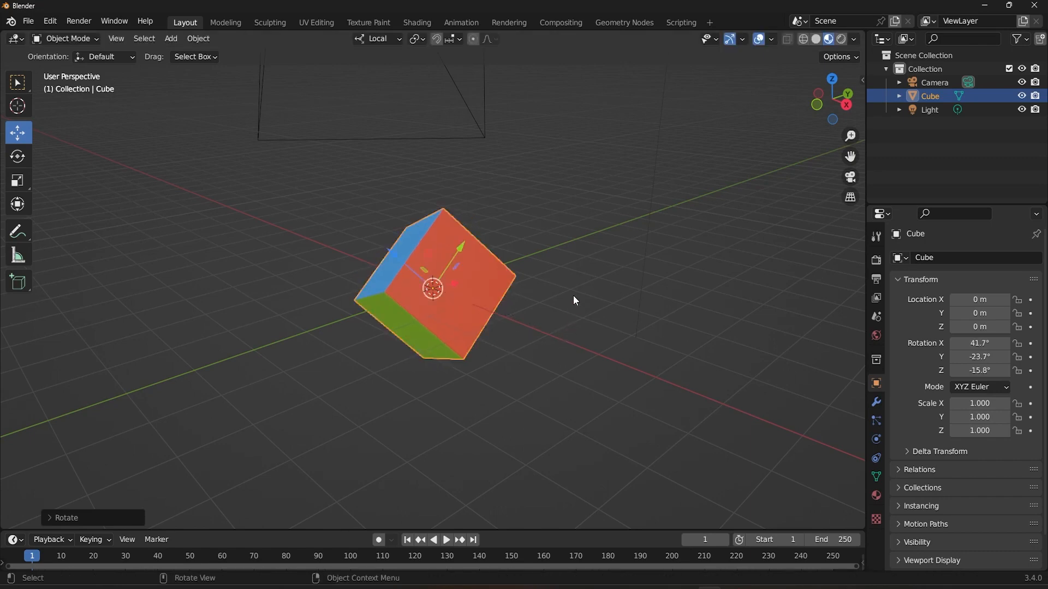
mouse_move(588, 354)
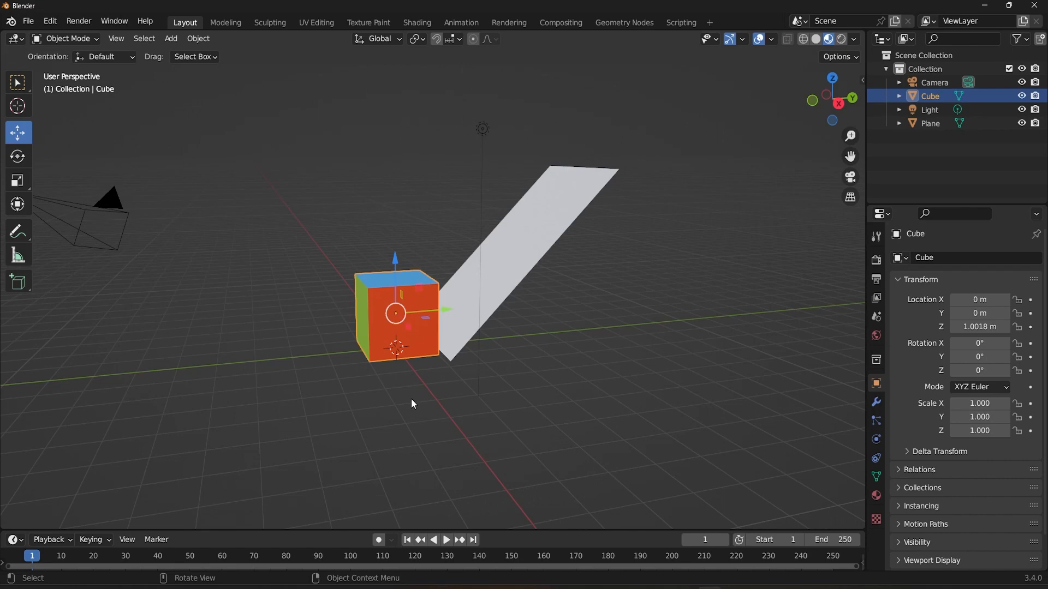
Step: Move and rotate the cube onto the plane's end, then clear its rotation with Alt+R
key("g")
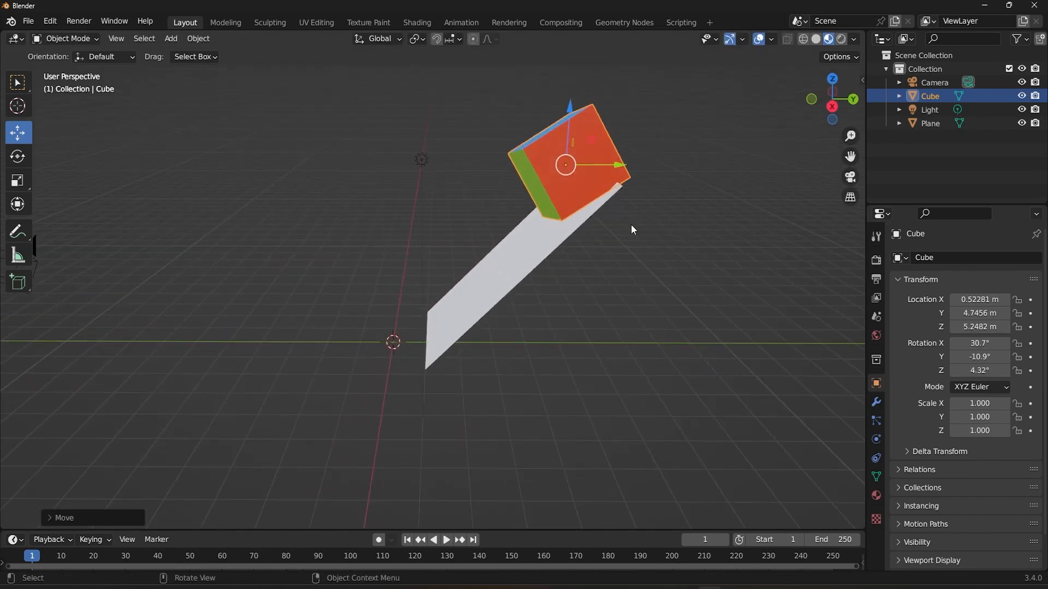
key("r")
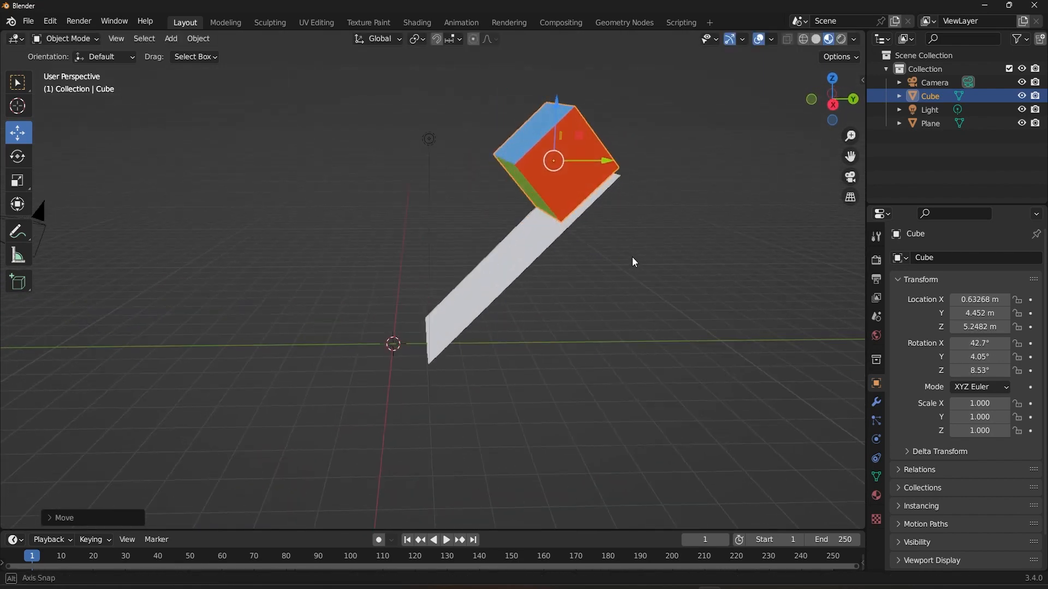
key("alt+r")
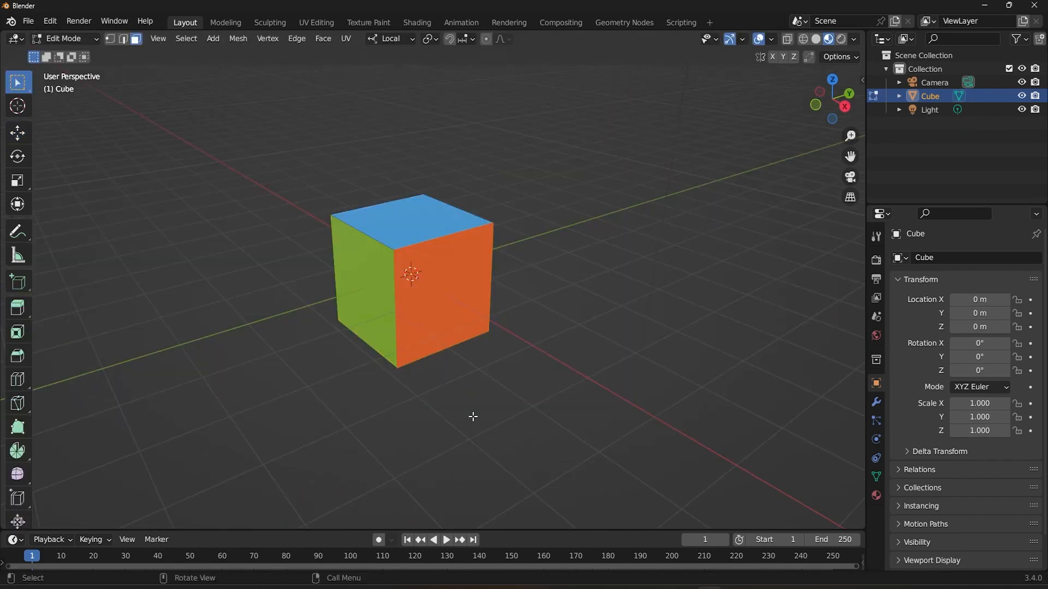
Step: Rotate the cube's mesh around its vertical axis and return to Edit Mode on the grey cube
key("r")
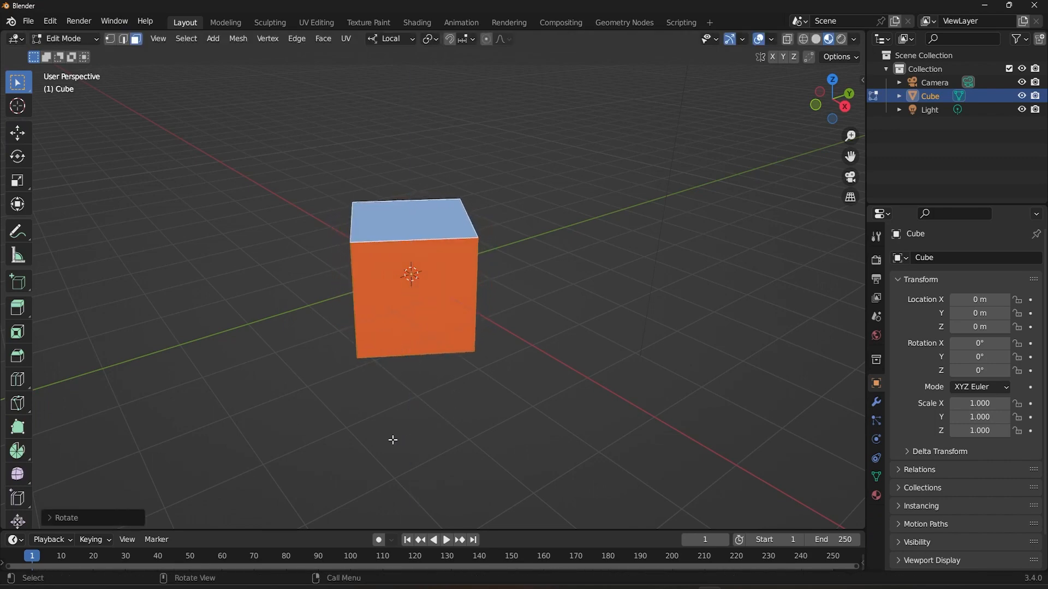
key("Tab")
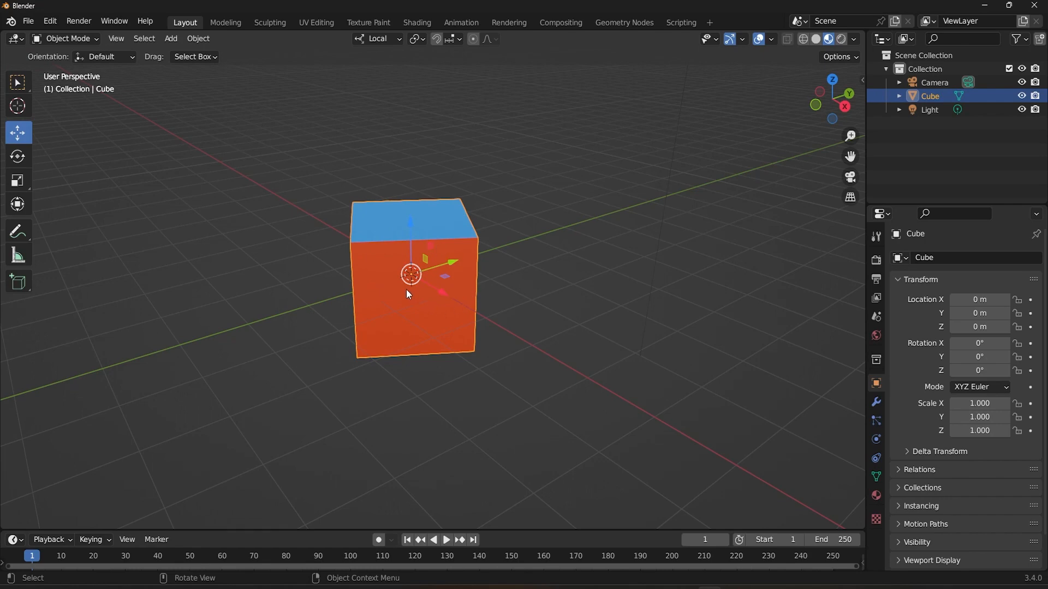
mouse_move(456, 296)
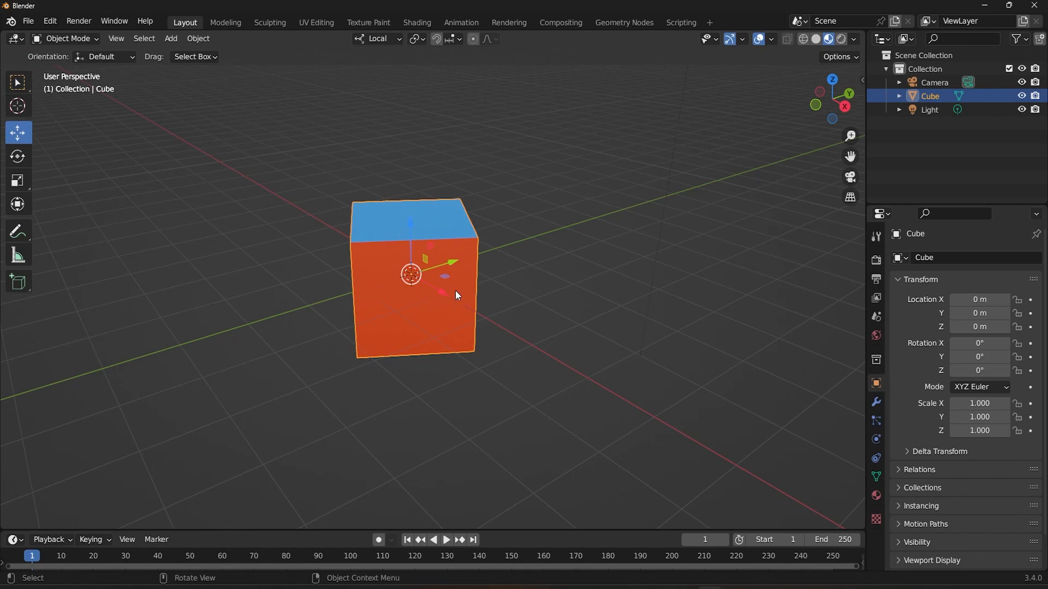
mouse_move(447, 313)
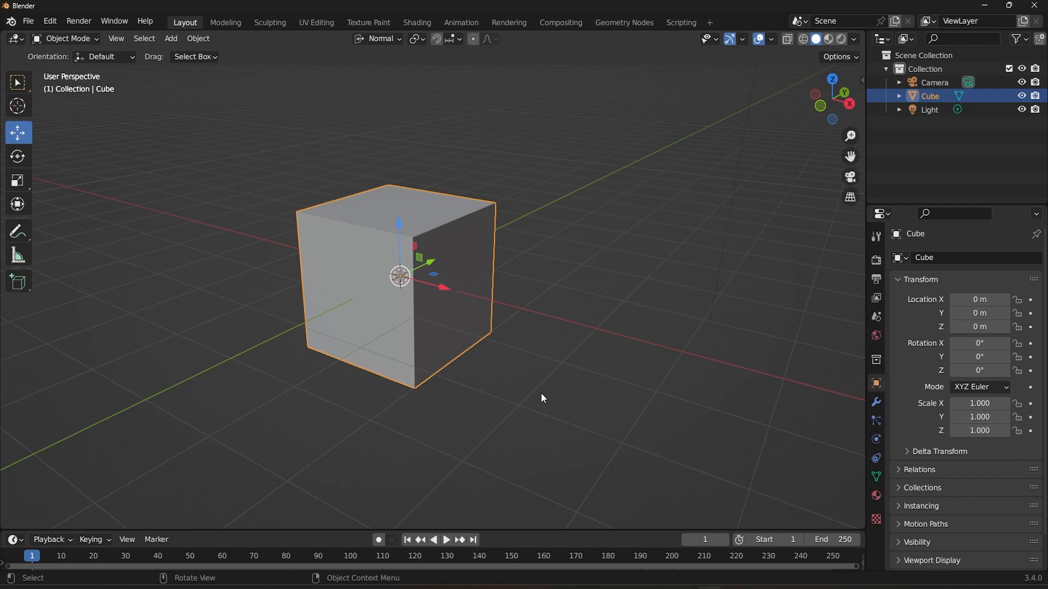
key("Tab")
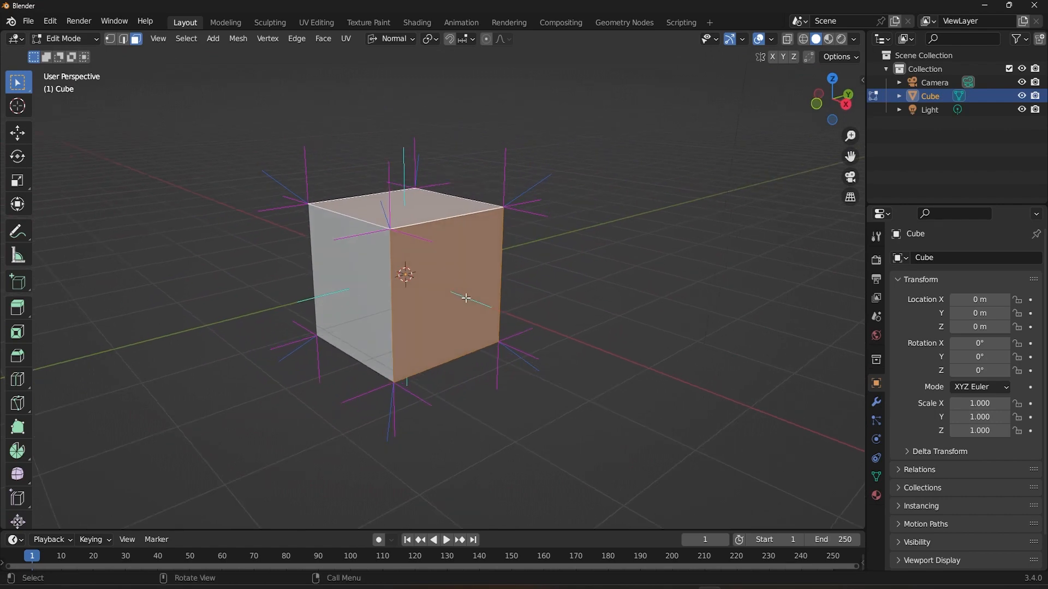
Step: Switch between edge and face select, pick a side face, and bring up Viewport Overlays
left_click(415, 211)
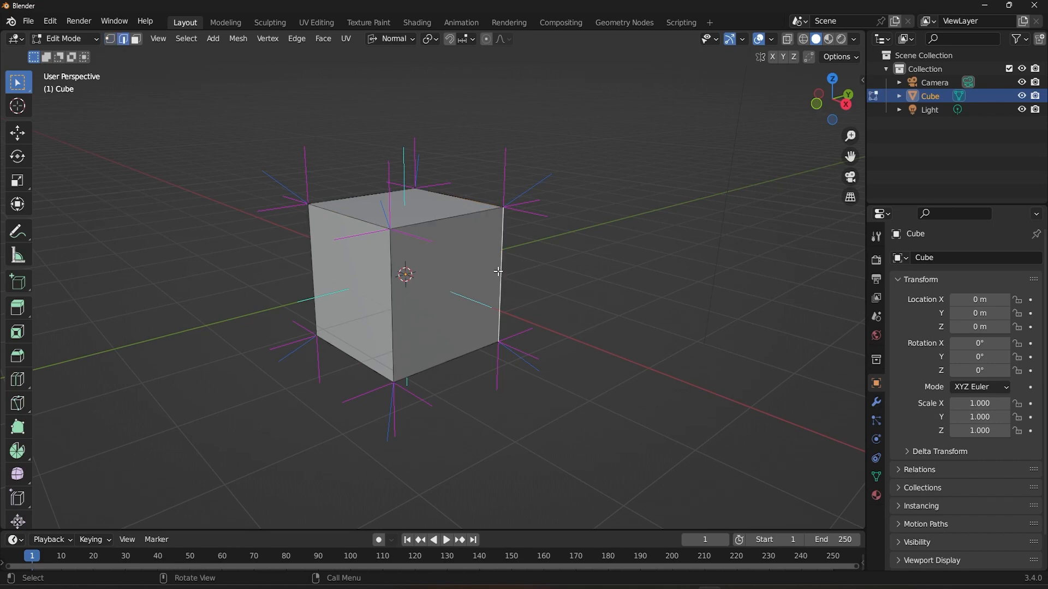
left_click(431, 299)
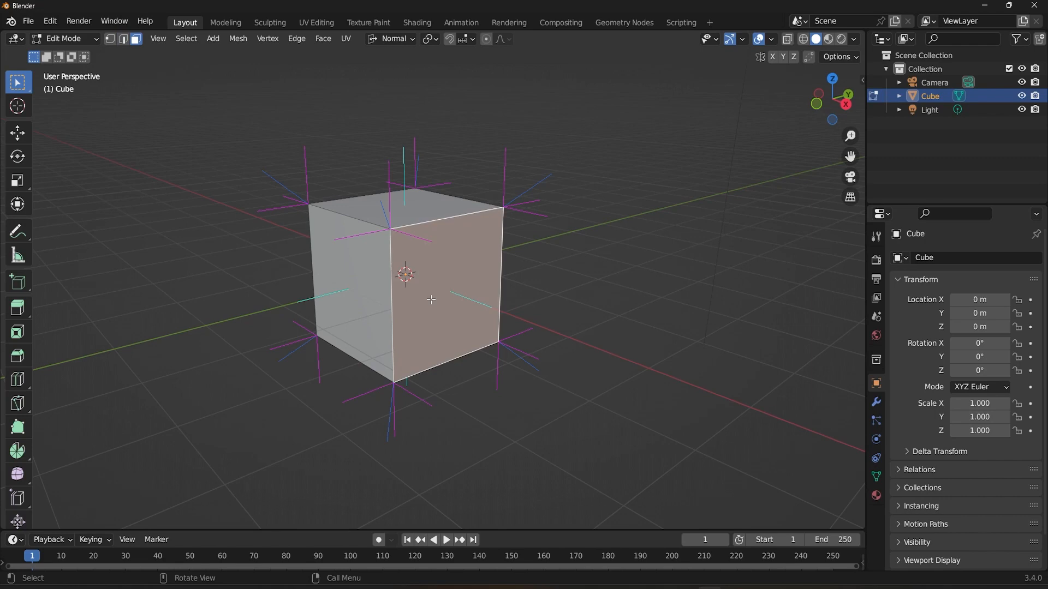
left_click(772, 38)
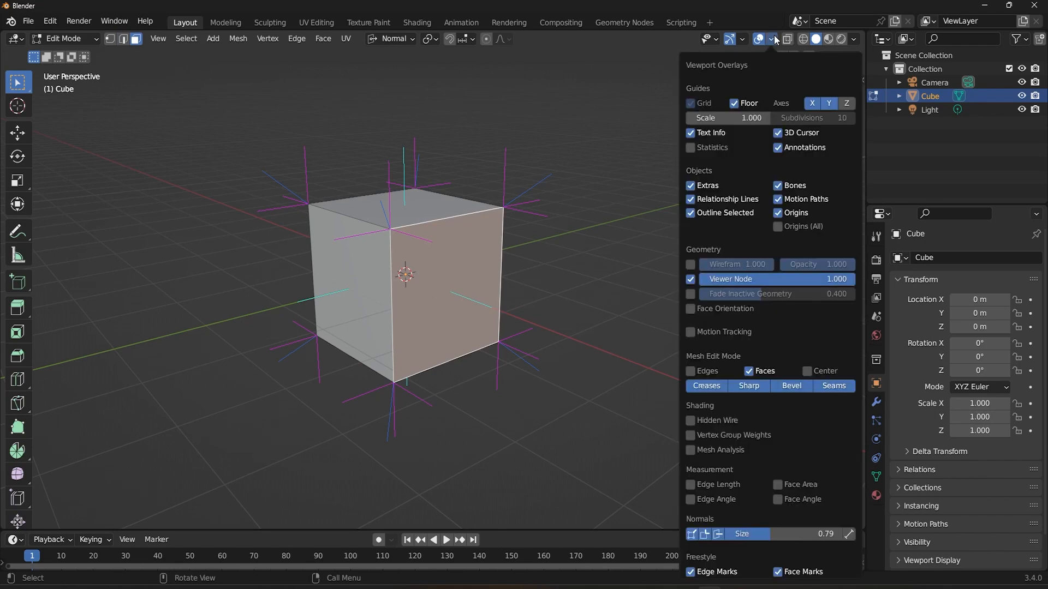
Step: Toggle the normals overlay so vertex normals show alongside face normals on the cube
left_click(695, 534)
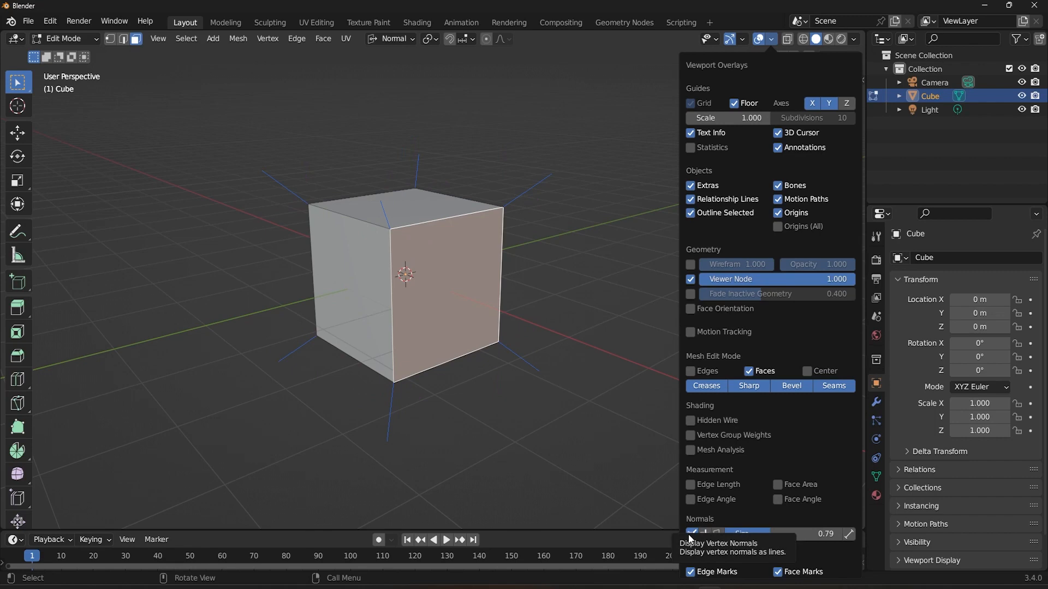
left_click(692, 534)
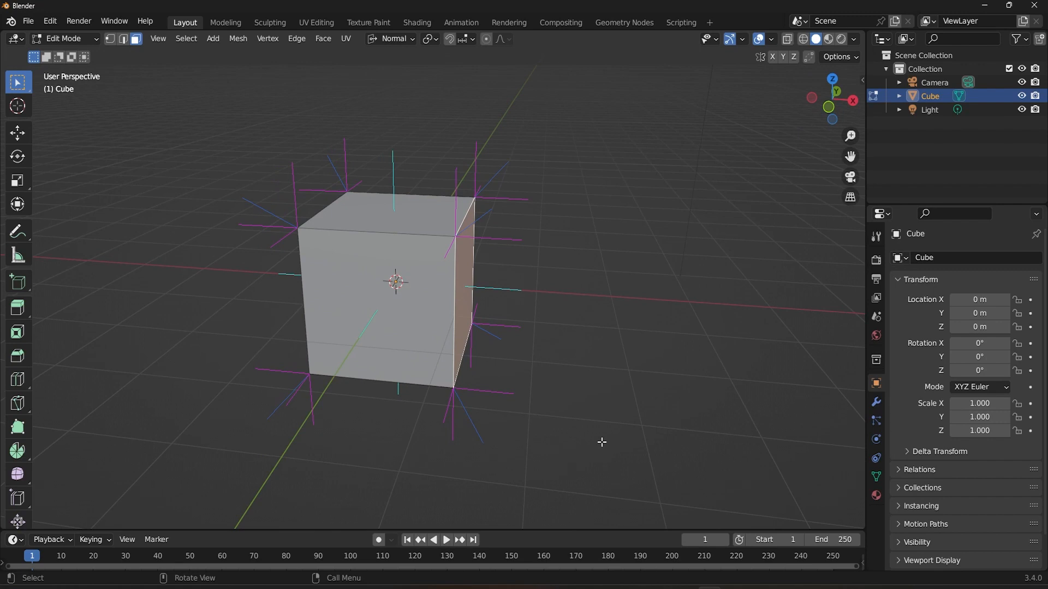
mouse_move(472, 273)
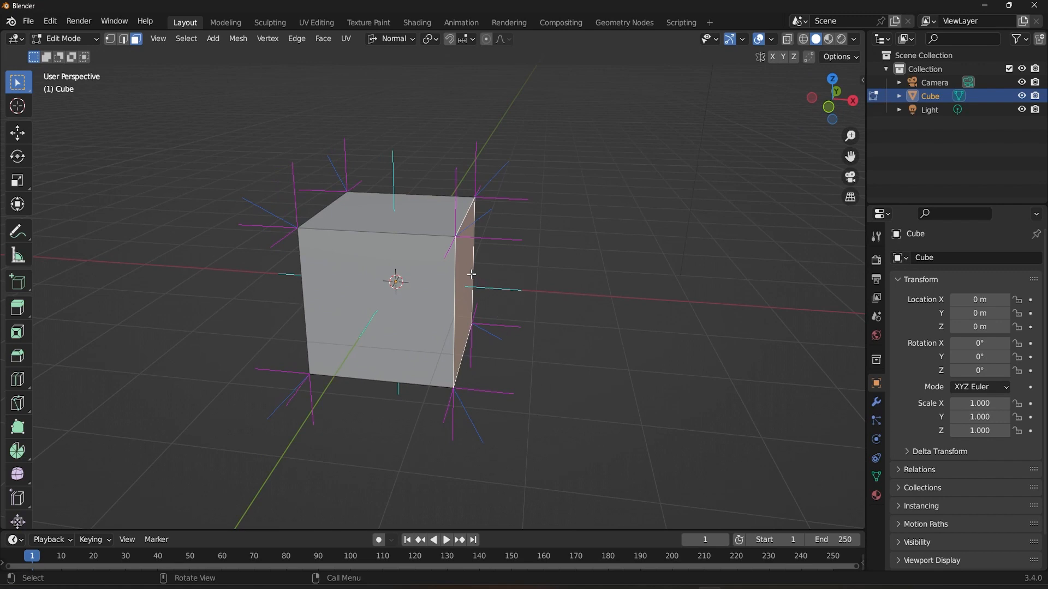
Step: Cancel the face push along its normal and return to Object Mode
left_click(401, 227)
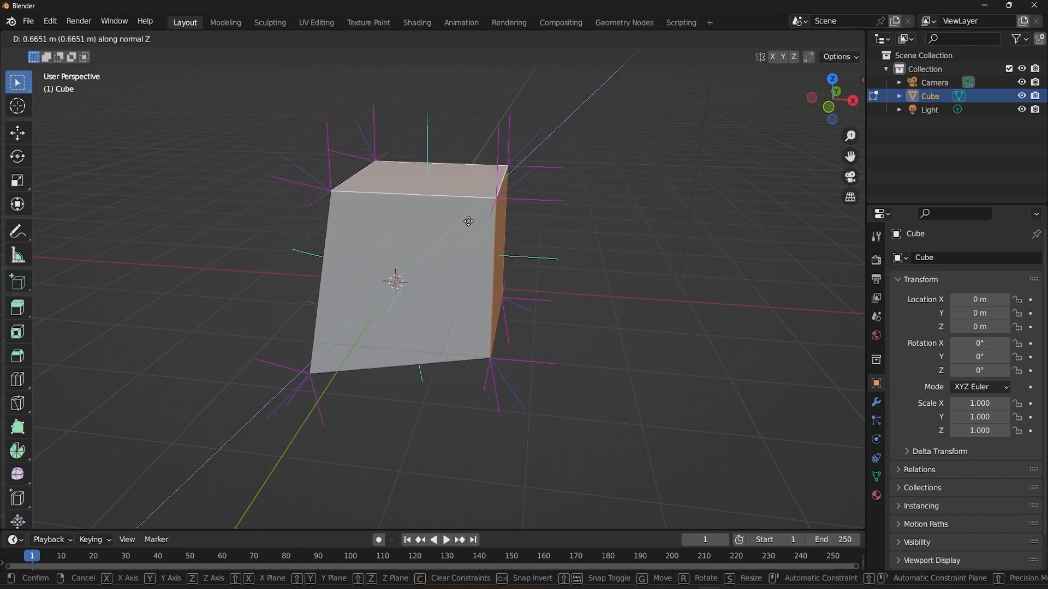
mouse_move(509, 205)
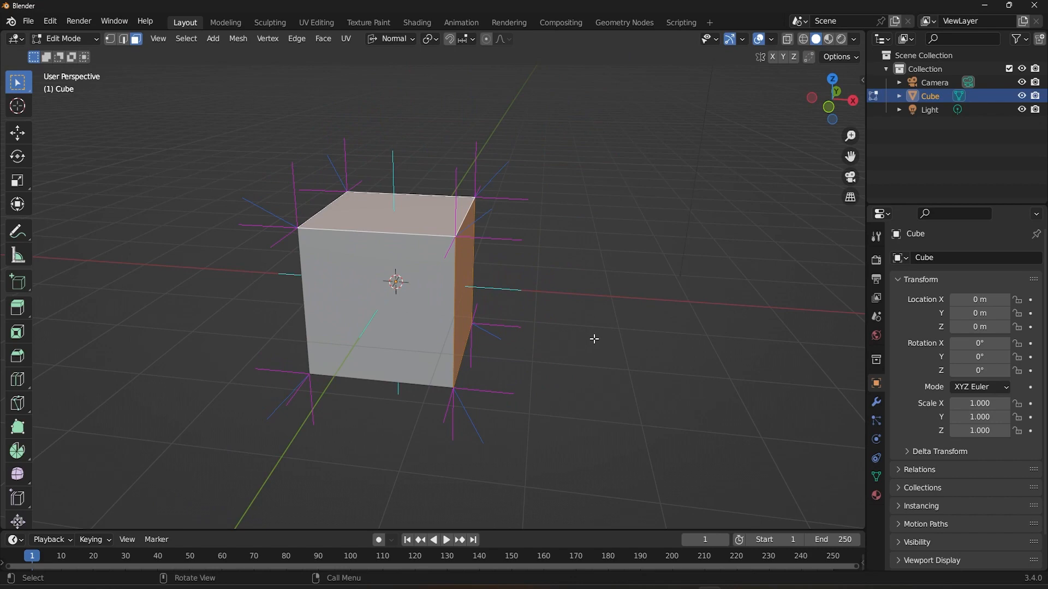
key("Tab")
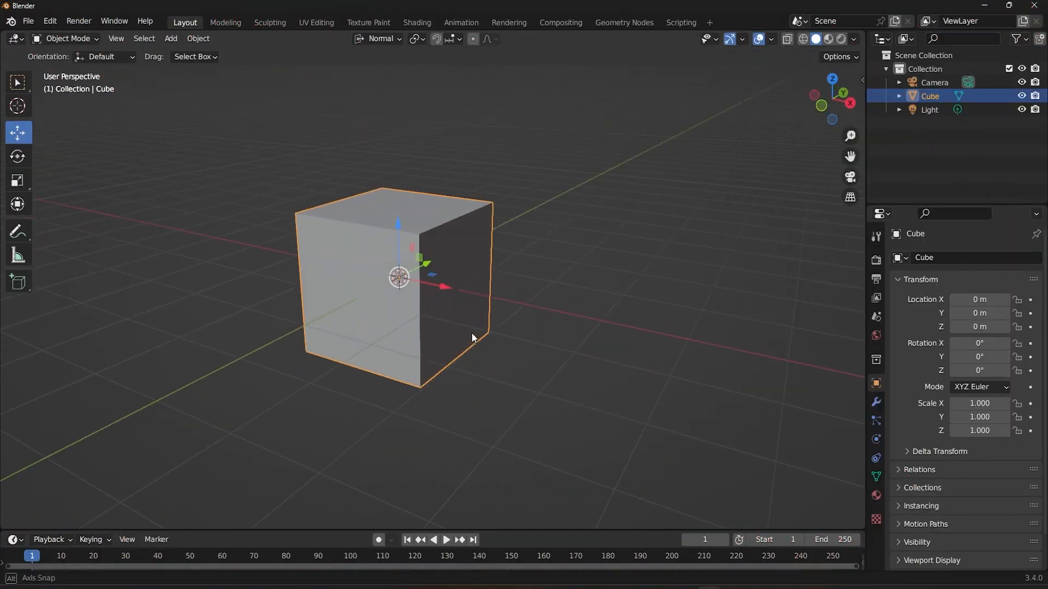
Step: Set the transform orientation to Gimbal
left_click(377, 38)
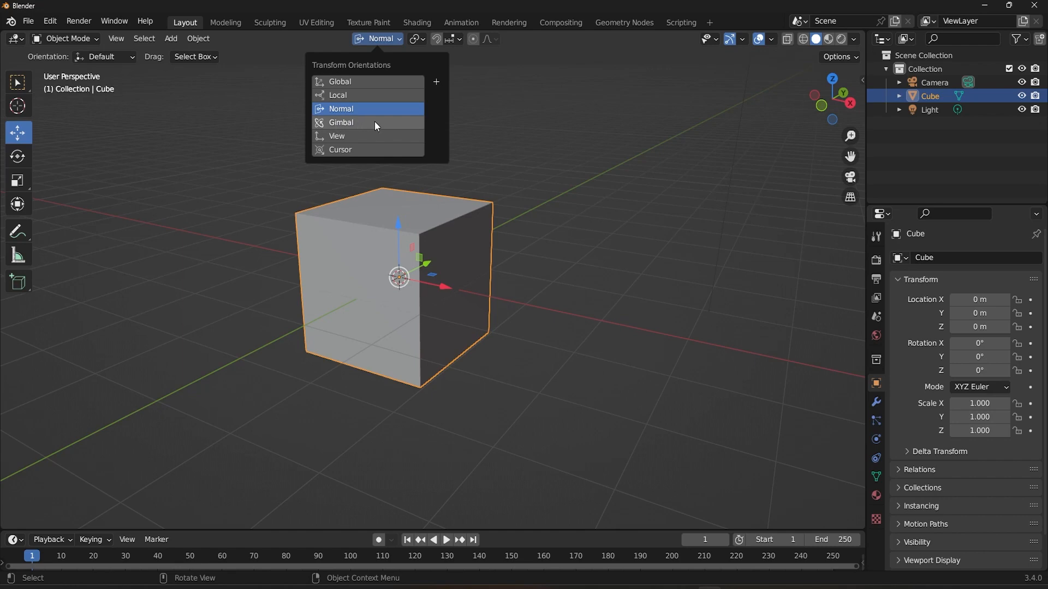
mouse_move(375, 124)
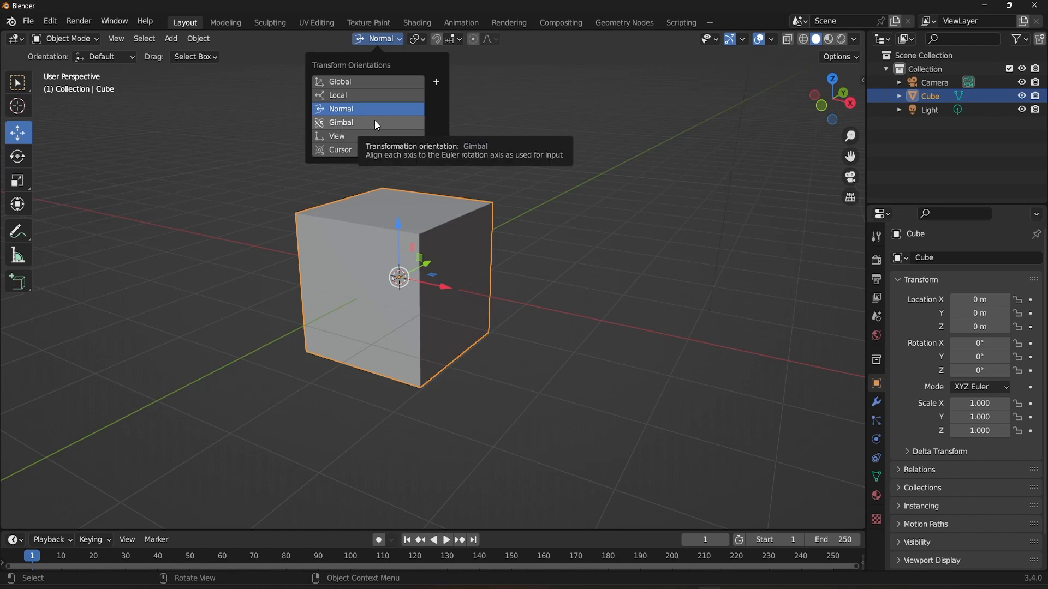
left_click(340, 122)
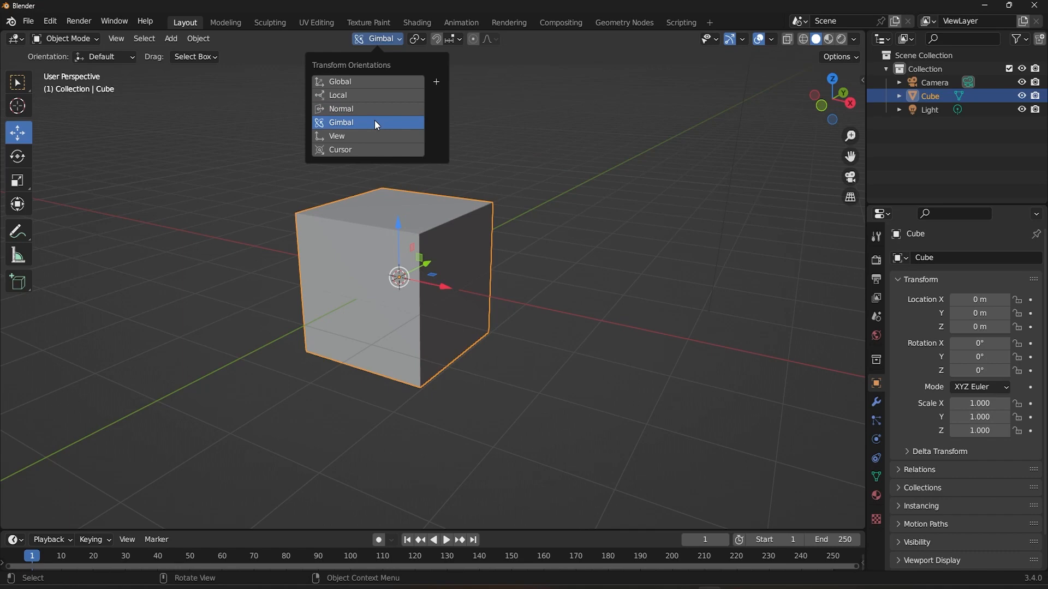
mouse_move(374, 122)
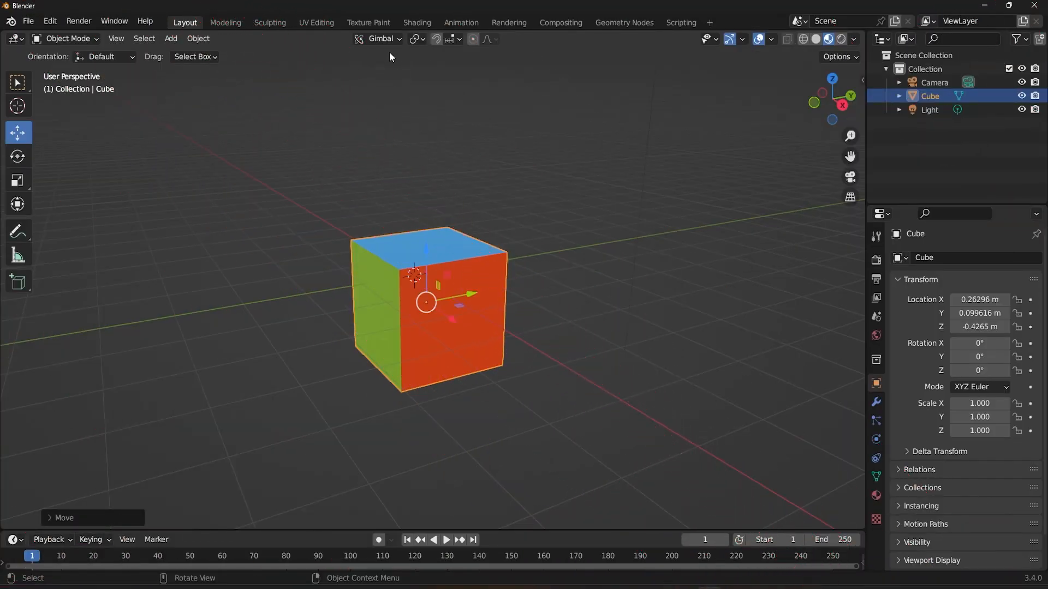
Step: Try the View orientation by moving the cube, then return it to the origin with Global axes
left_click(377, 40)
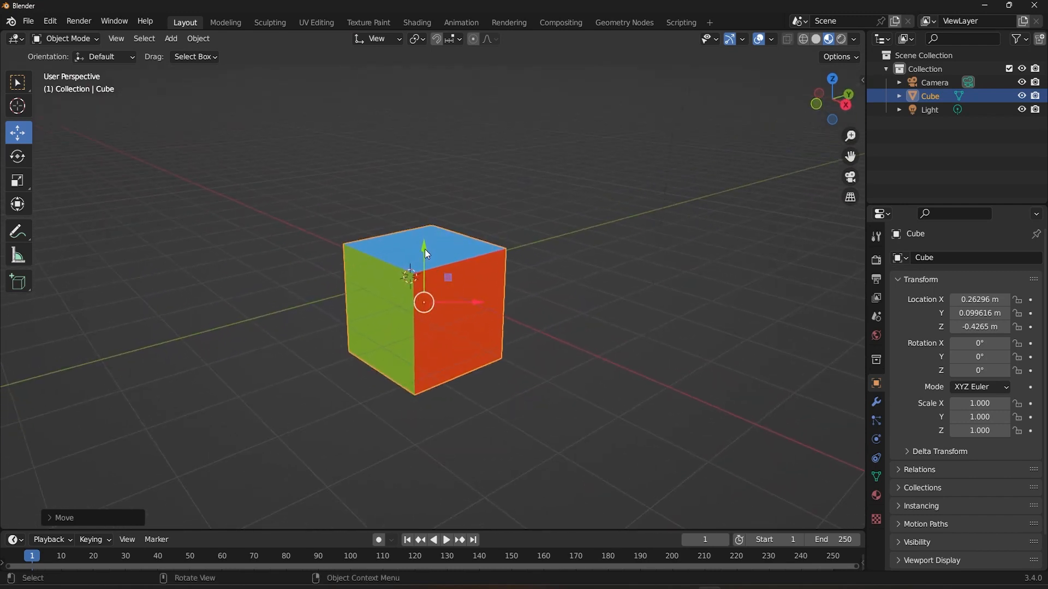
mouse_move(470, 305)
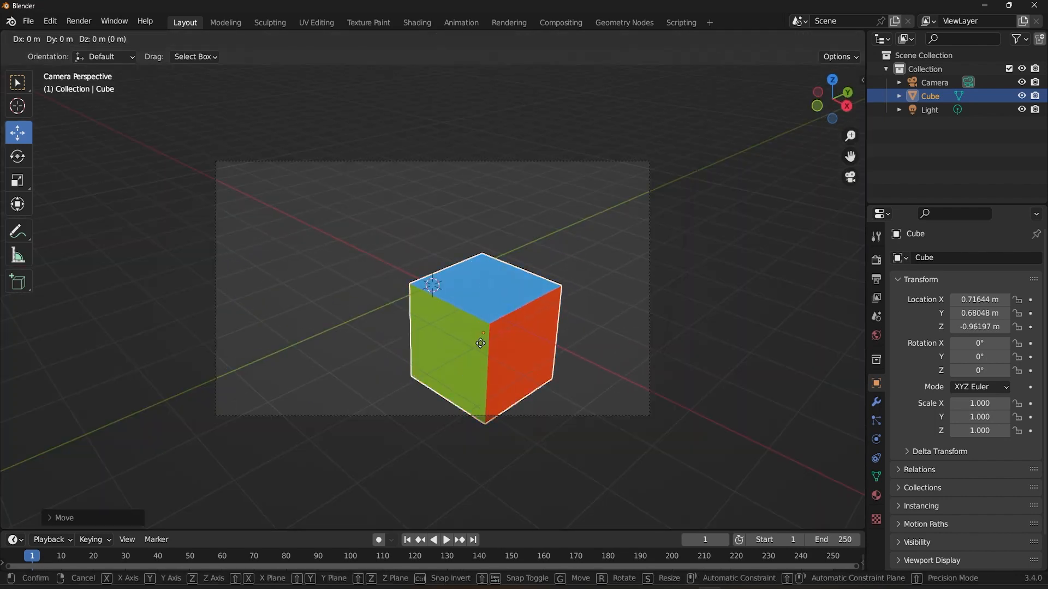
left_click(505, 346)
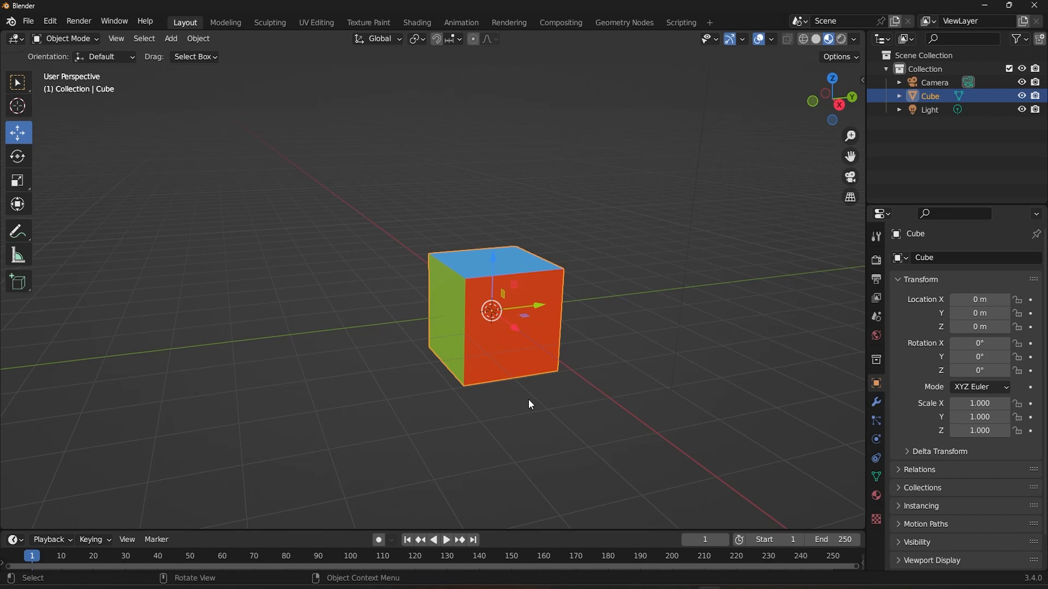
mouse_move(527, 391)
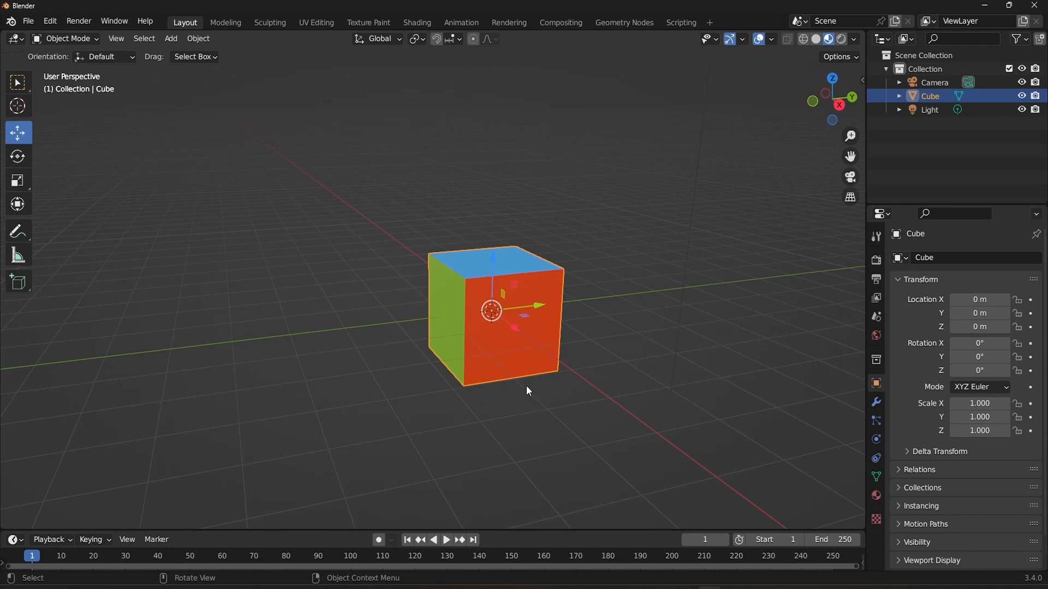
mouse_move(493, 364)
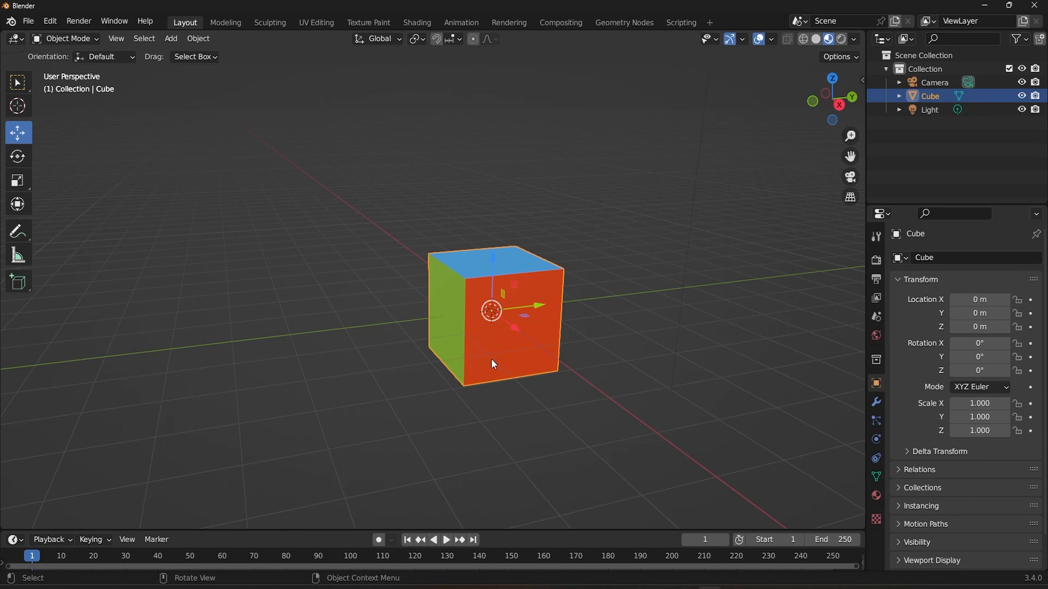
mouse_move(495, 411)
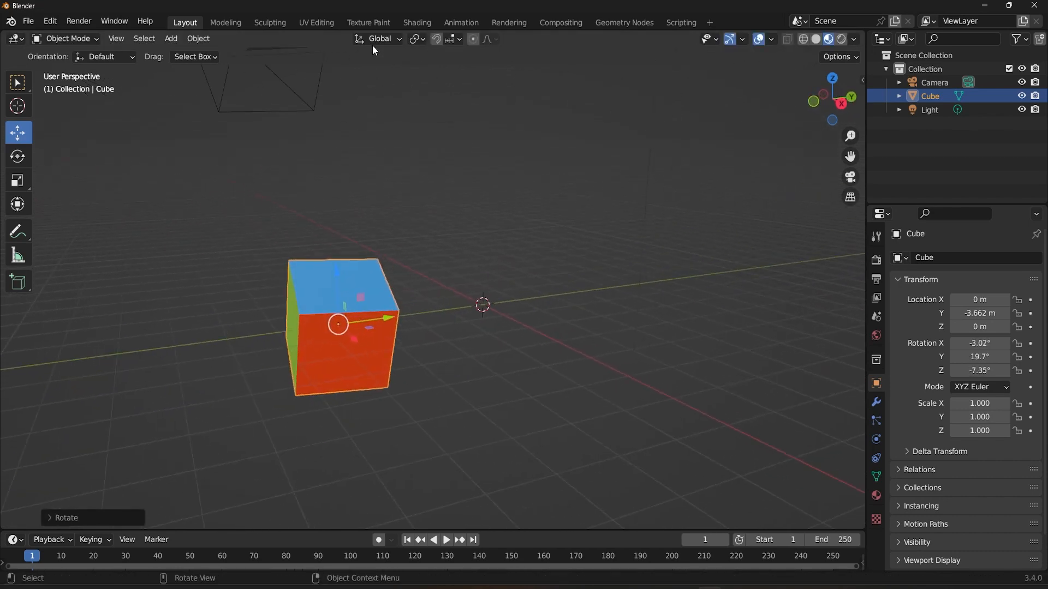
Step: Create a transform orientation from the tilted cube and name it 'custom'
left_click(376, 38)
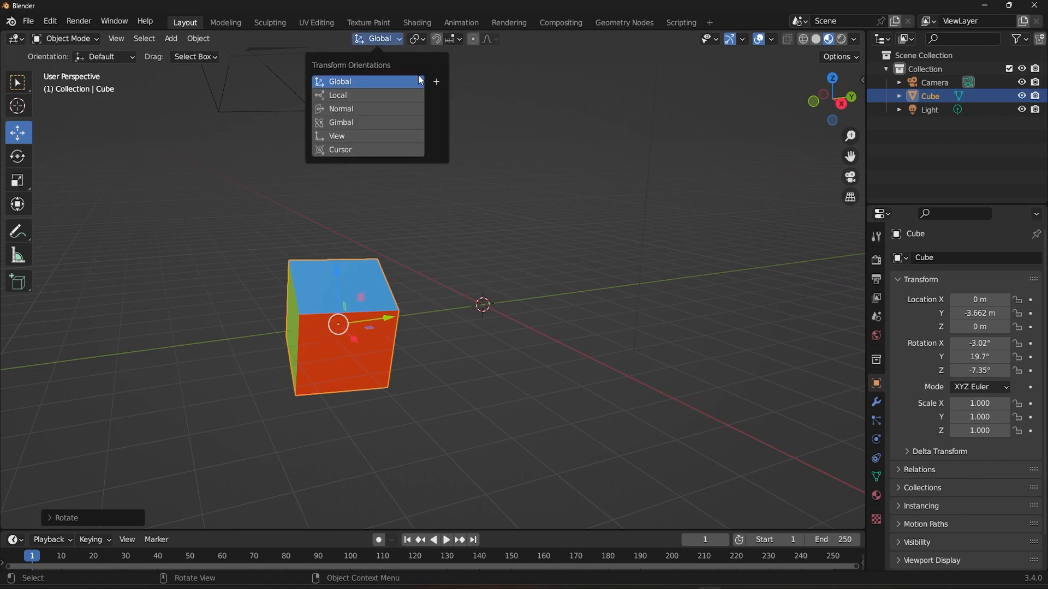
left_click(436, 81)
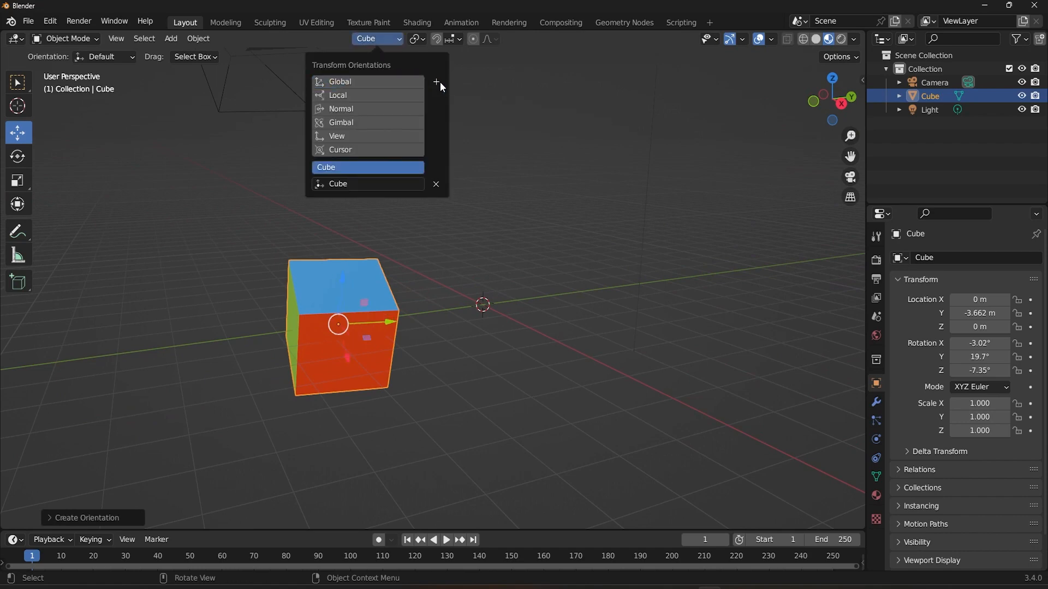
mouse_move(358, 188)
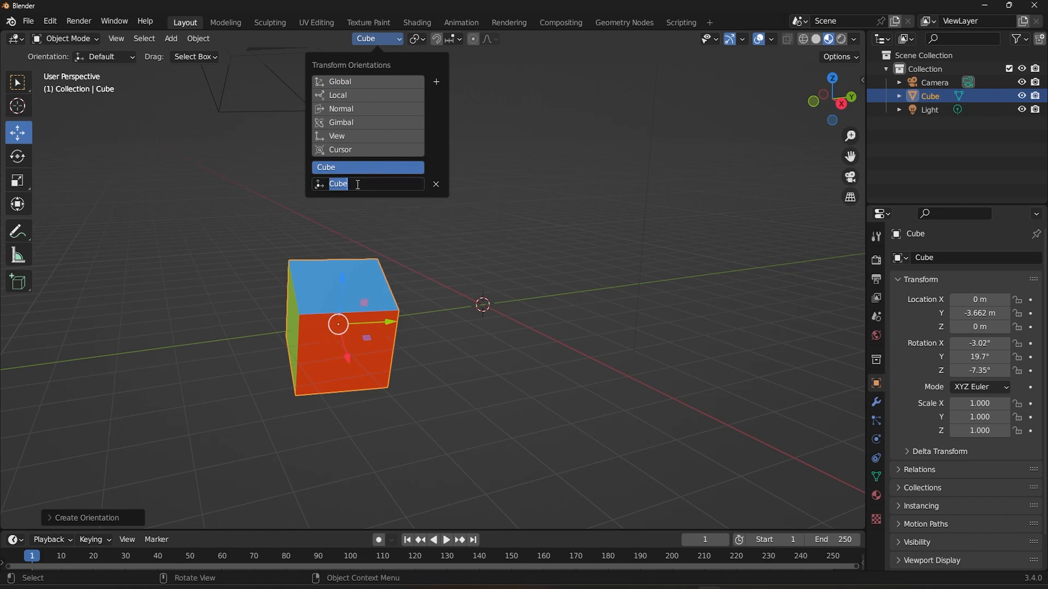
type("custom")
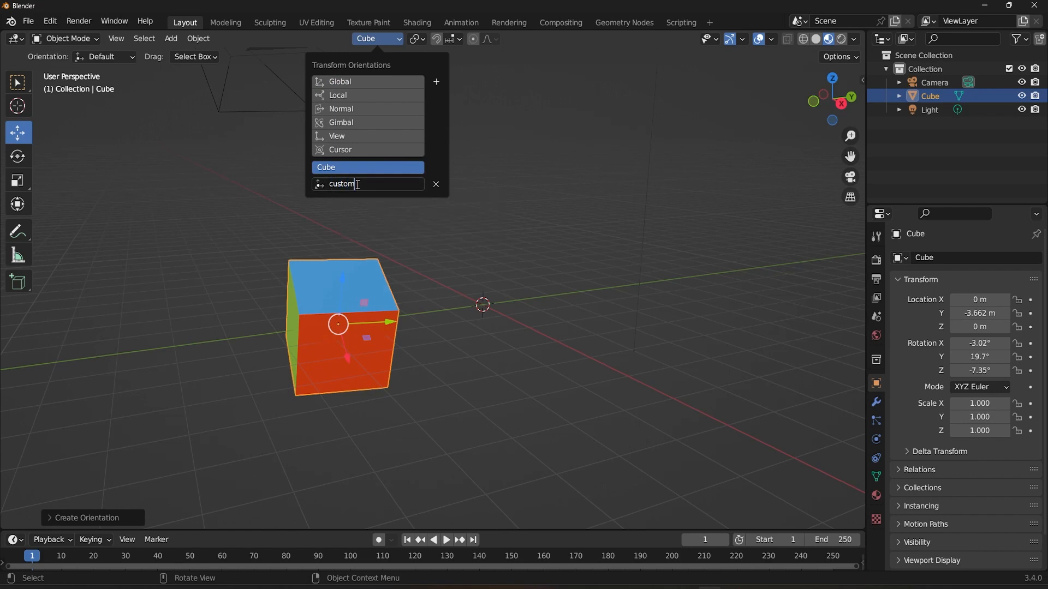
key("Return")
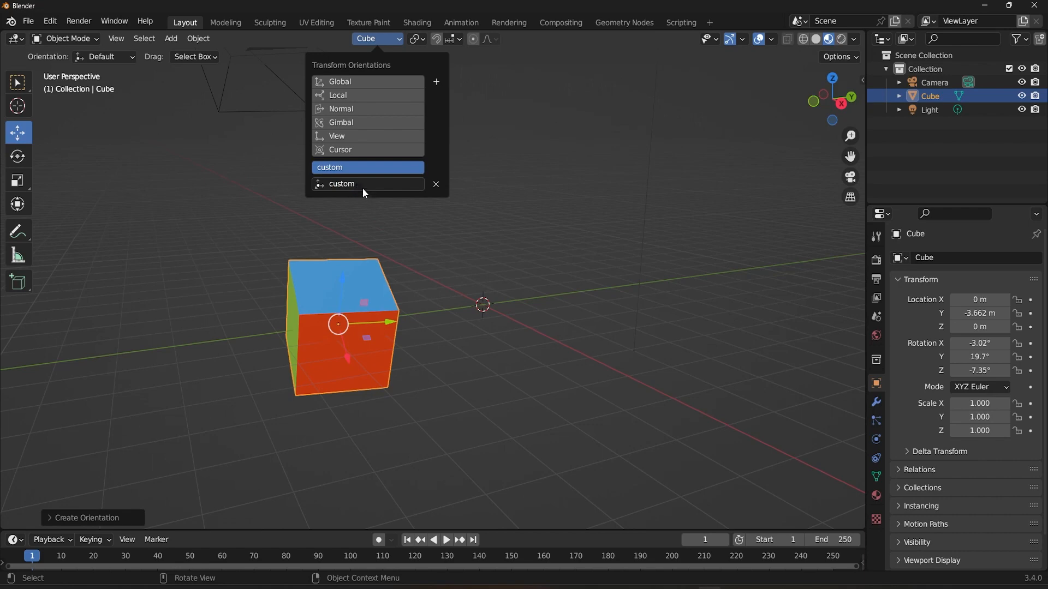
left_click(341, 183)
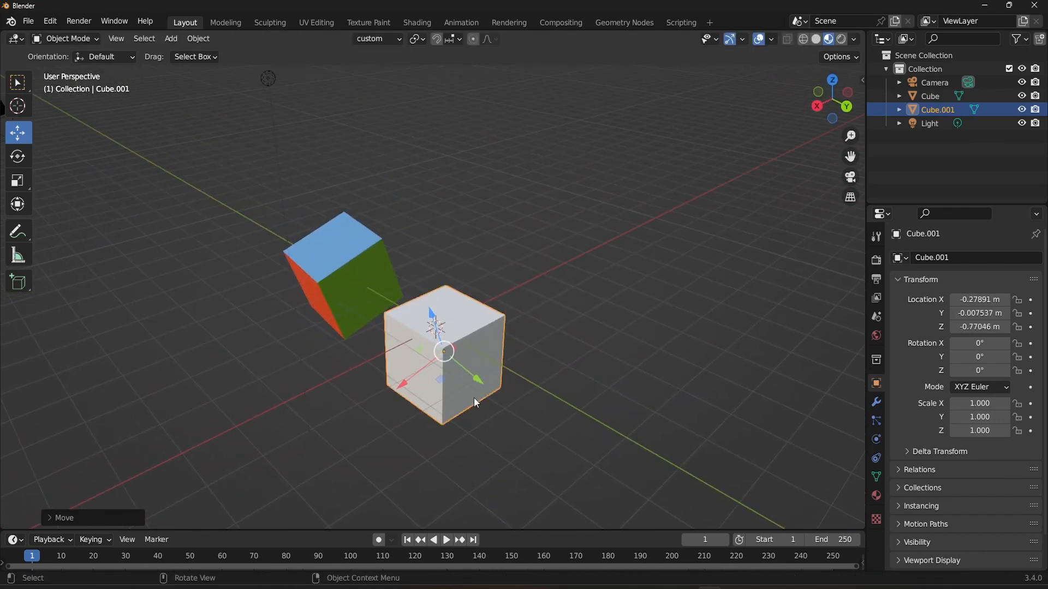
Step: Rotate the coloured first cube further, then move Cube.001 along the custom axes
left_click(344, 274)
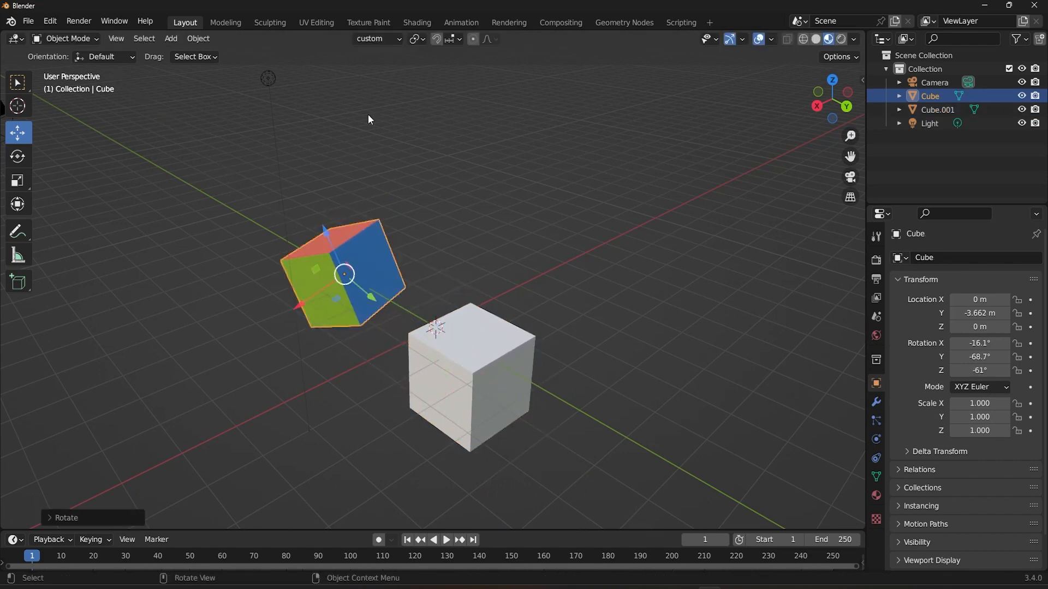
left_click(468, 375)
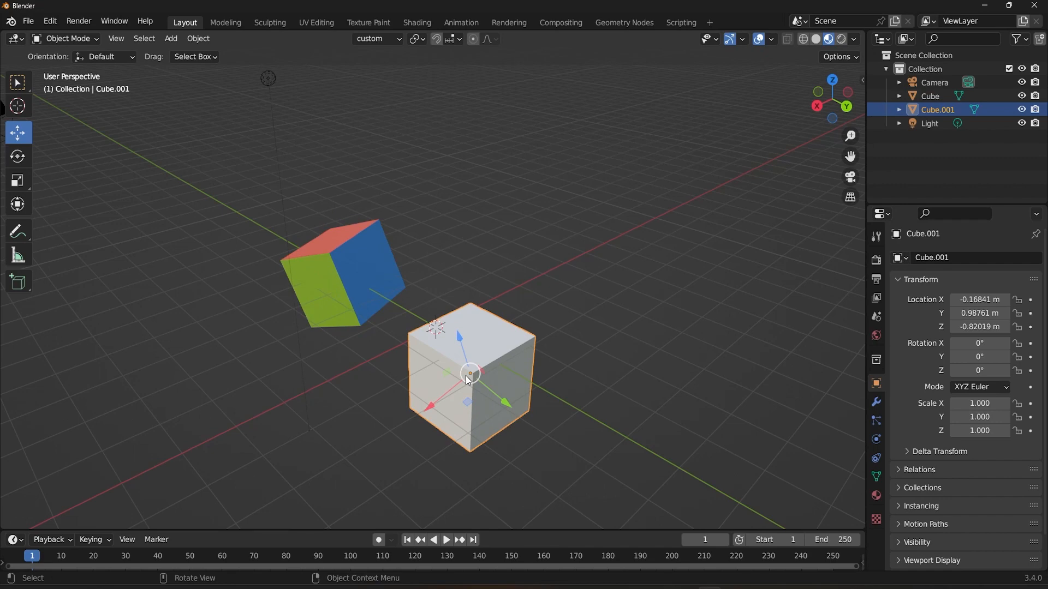